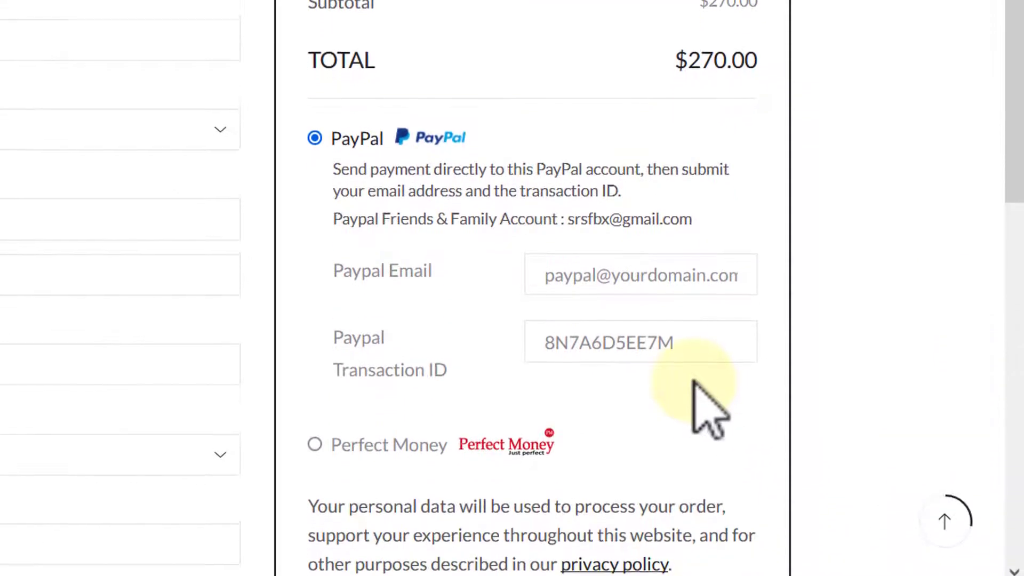
Place the checkout order with the PayPal email and transaction ID left blank to trigger errors
scroll(down, 3)
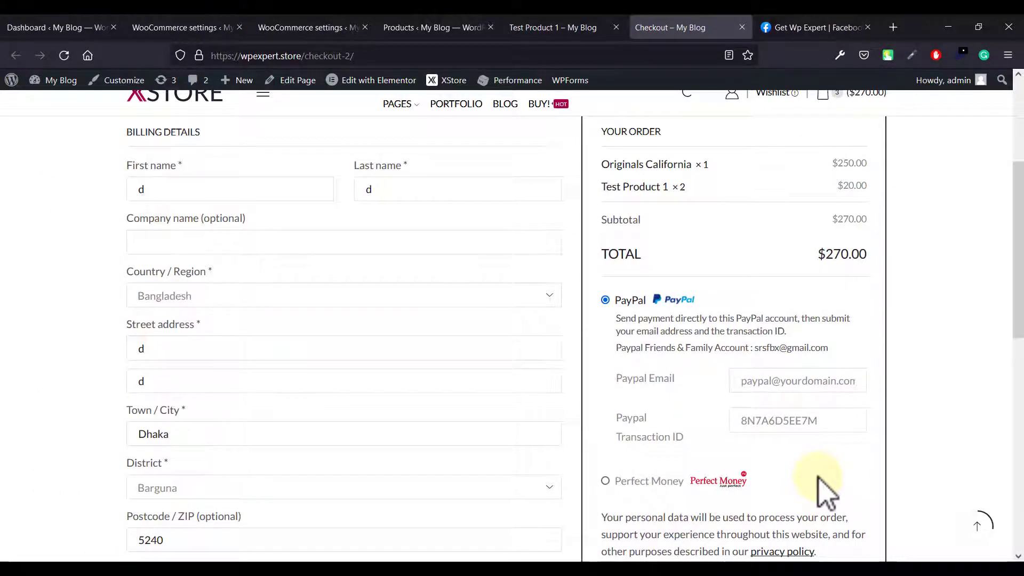
mouse_move(803, 486)
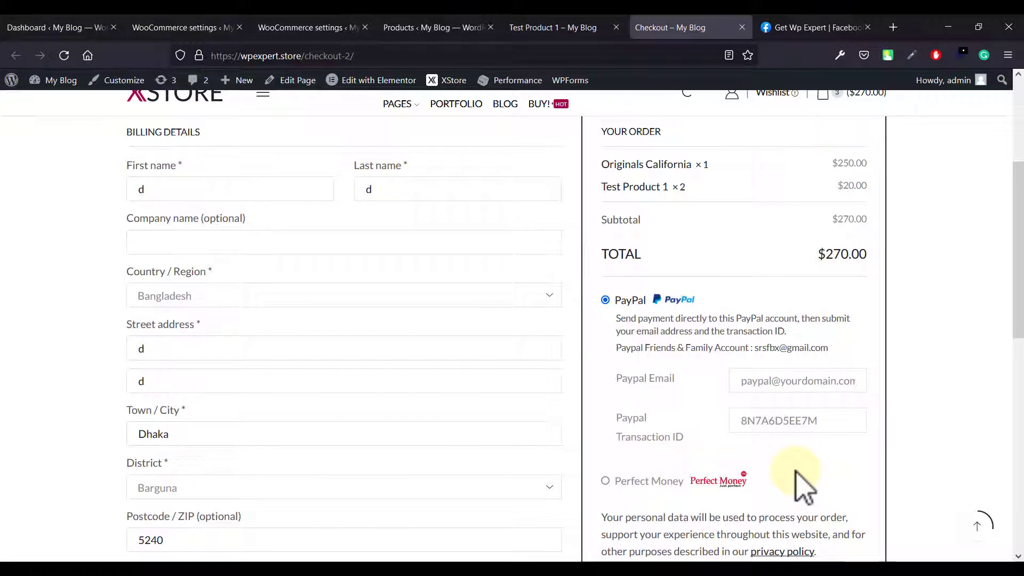
mouse_move(503, 137)
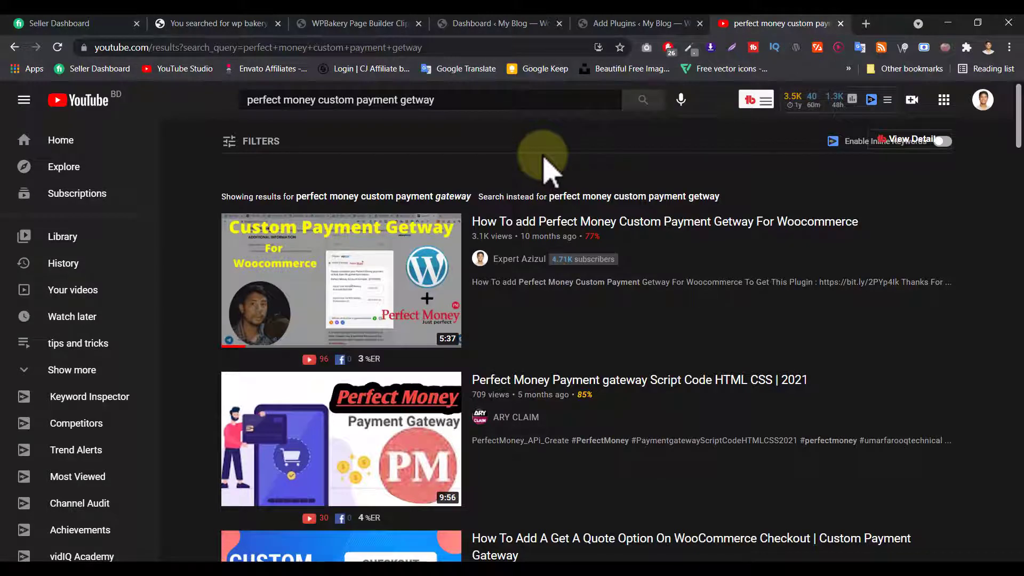
mouse_move(656, 258)
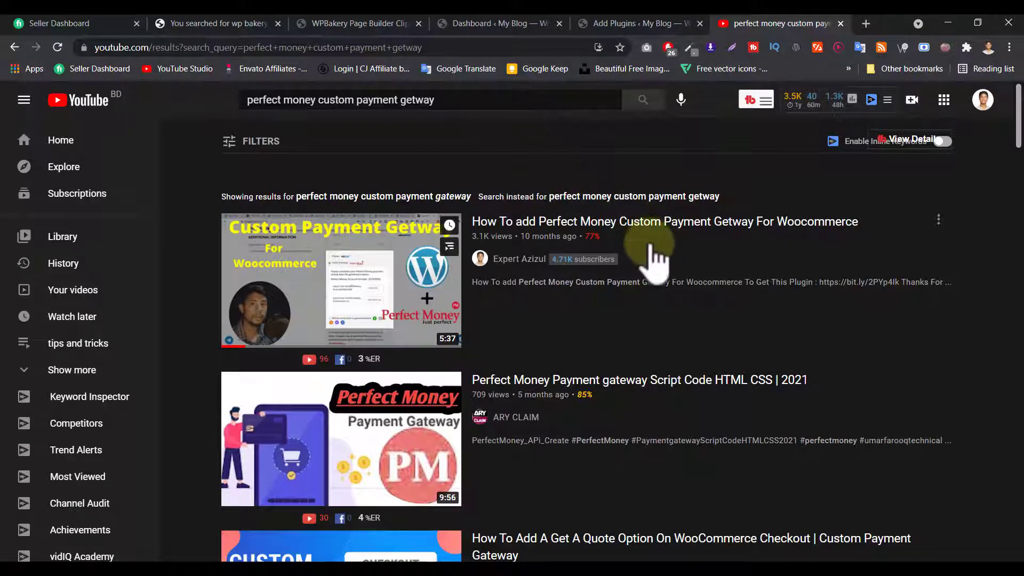
mouse_move(581, 235)
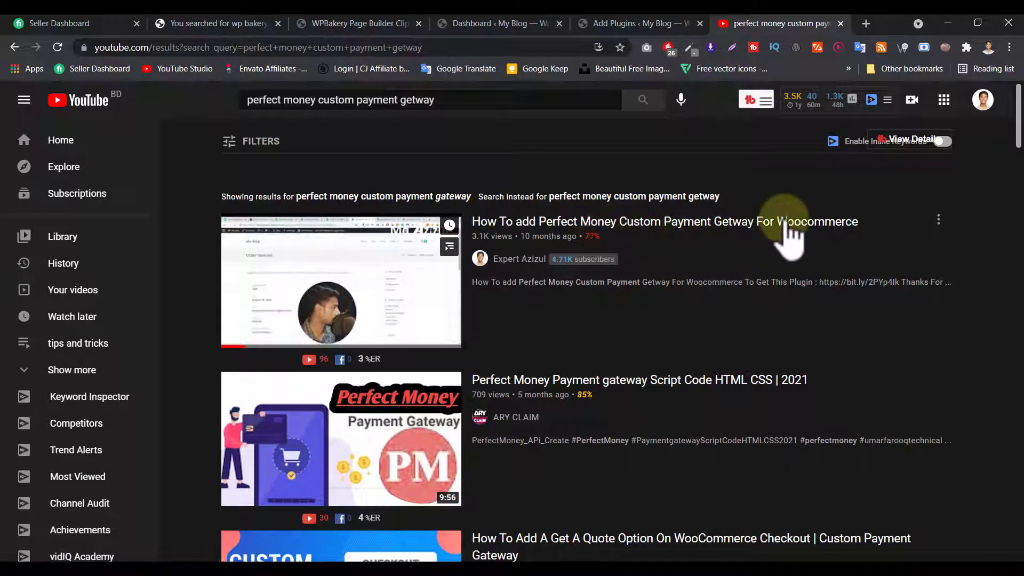
mouse_move(794, 225)
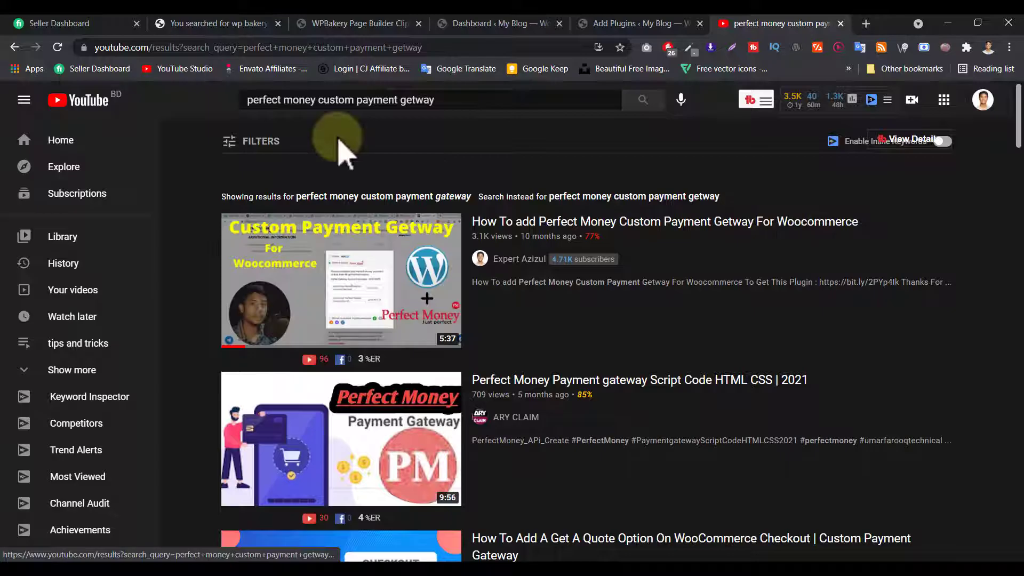
click(669, 28)
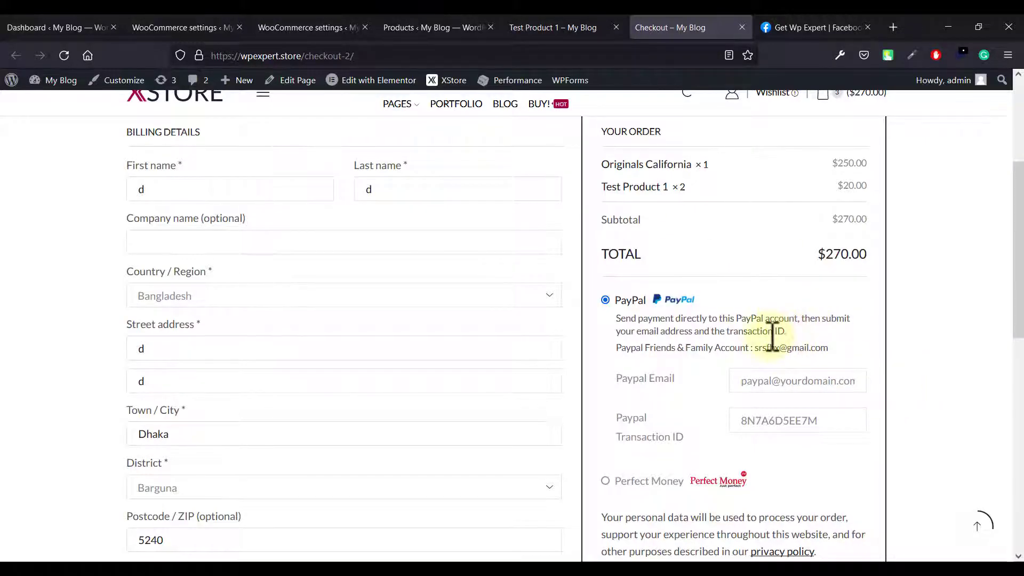
scroll(down, 3)
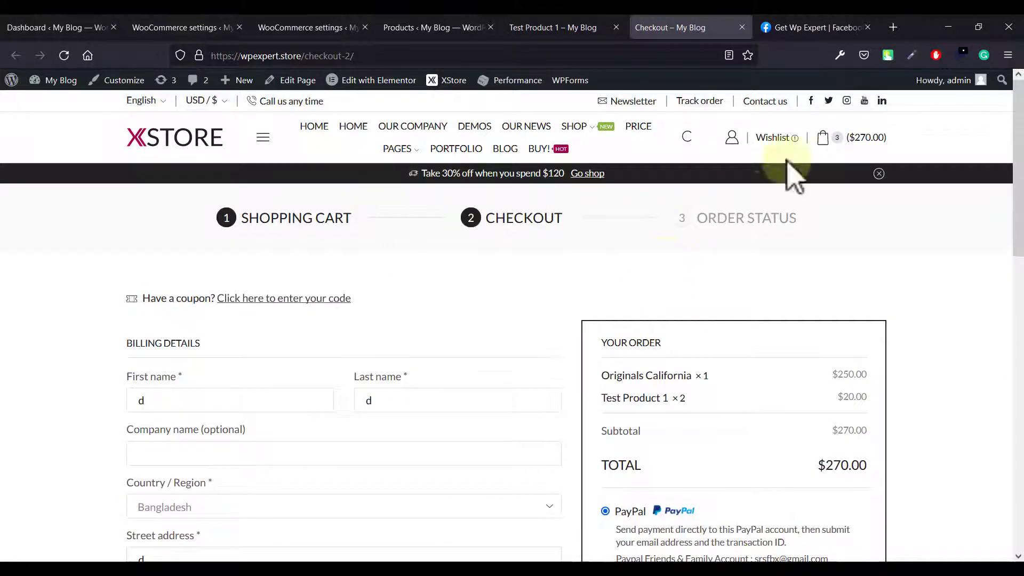
scroll(down, 3)
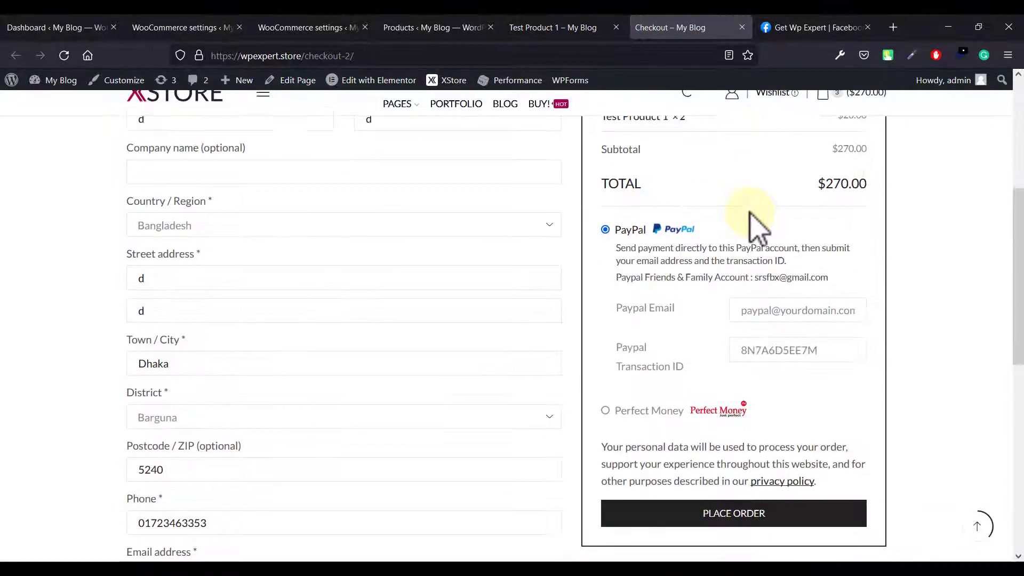
scroll(down, 3)
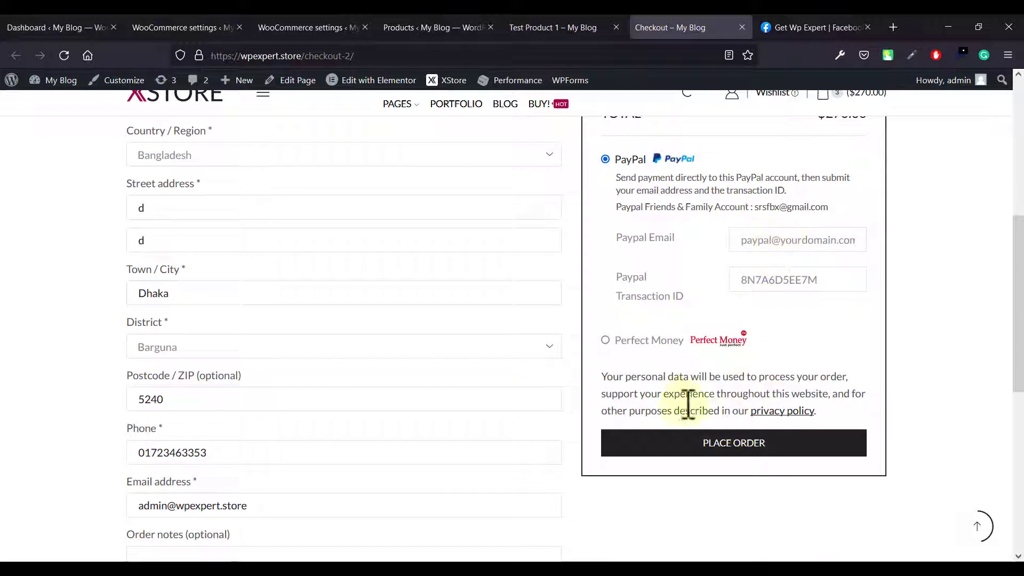
click(732, 442)
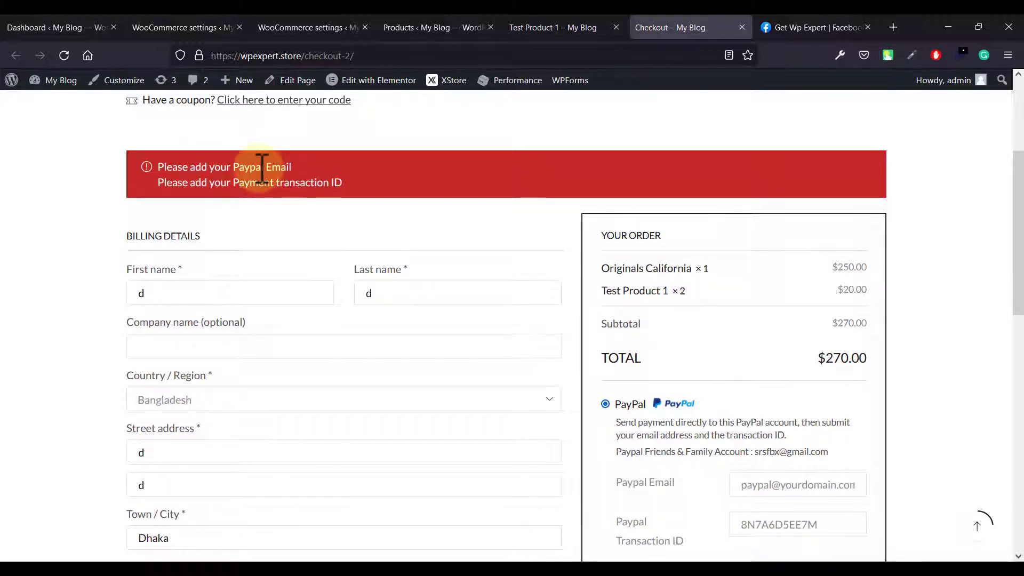
mouse_move(447, 193)
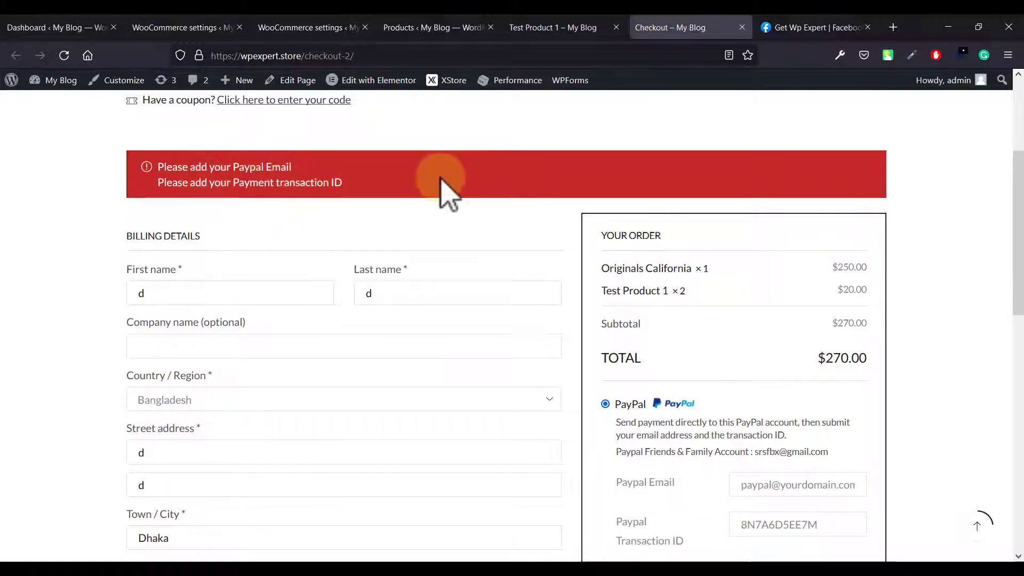
Enter a partial PayPal email and transaction ID 'sdadsds', then place the order
scroll(down, 3)
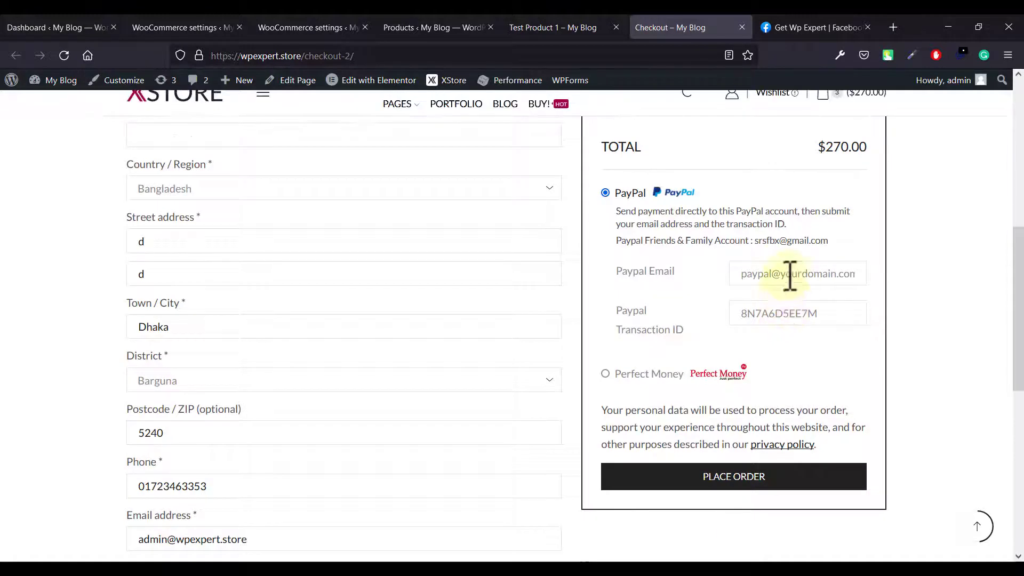
text(fdj)
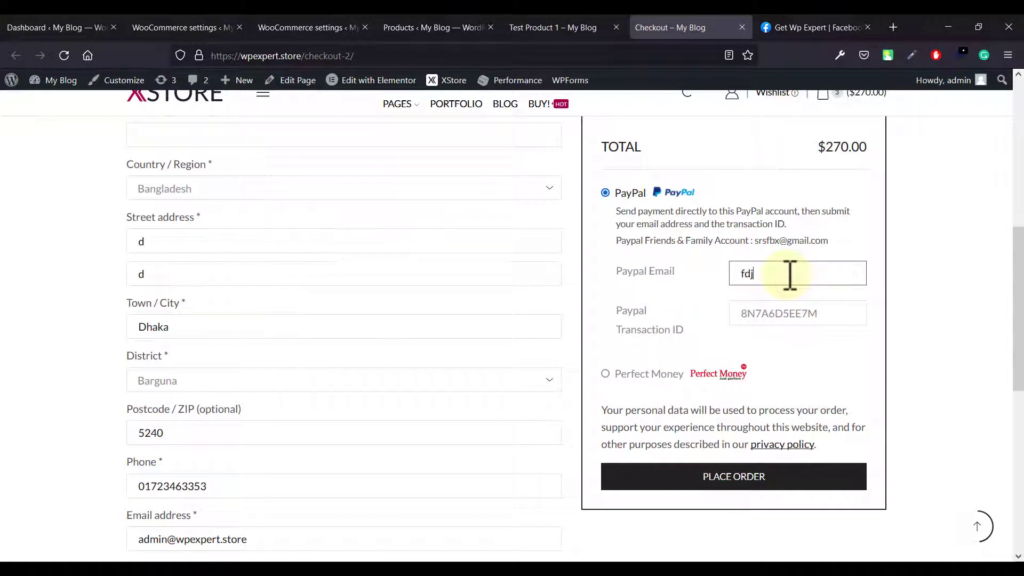
text(sdadsds)
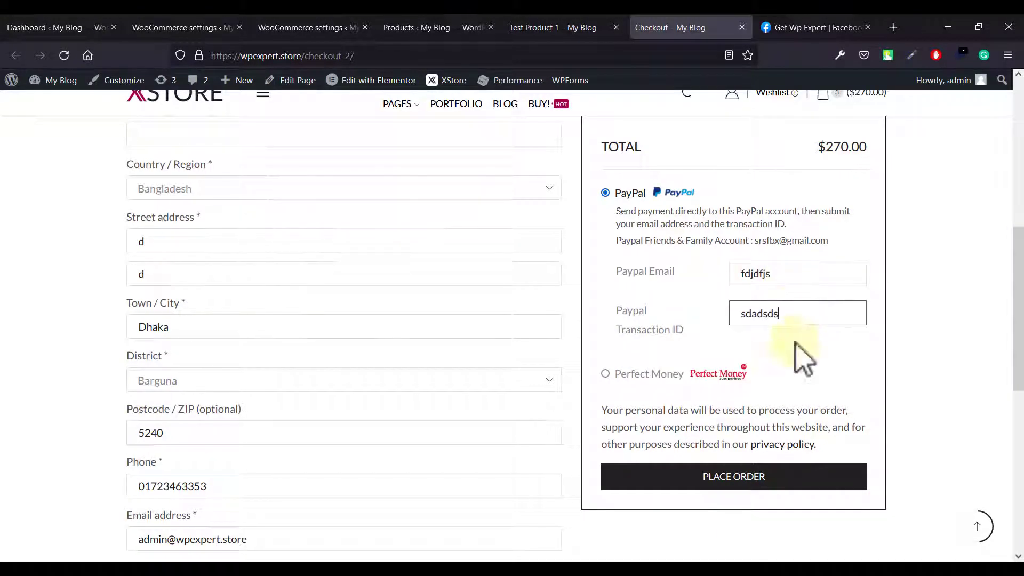
click(733, 476)
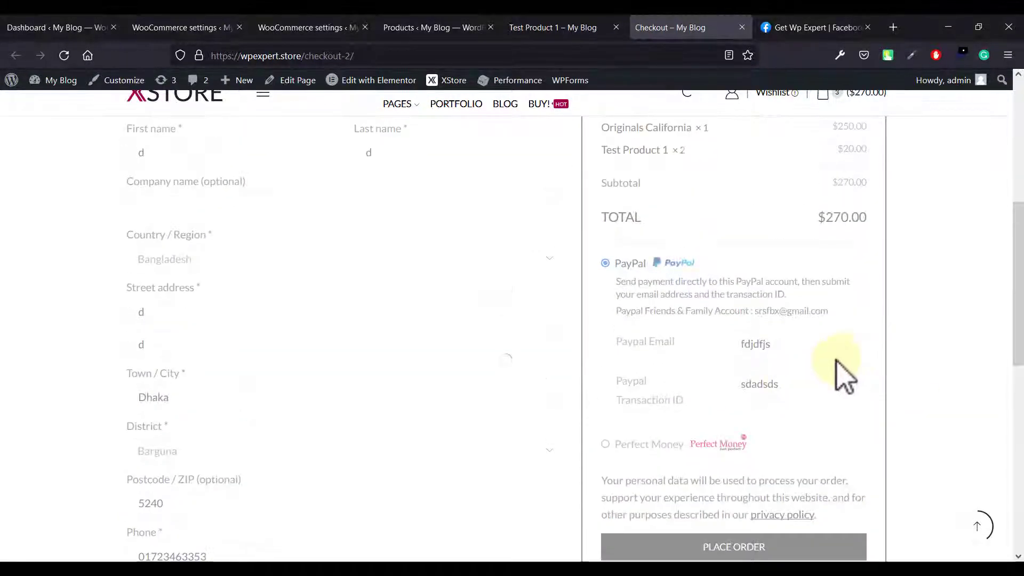
scroll(down, 3)
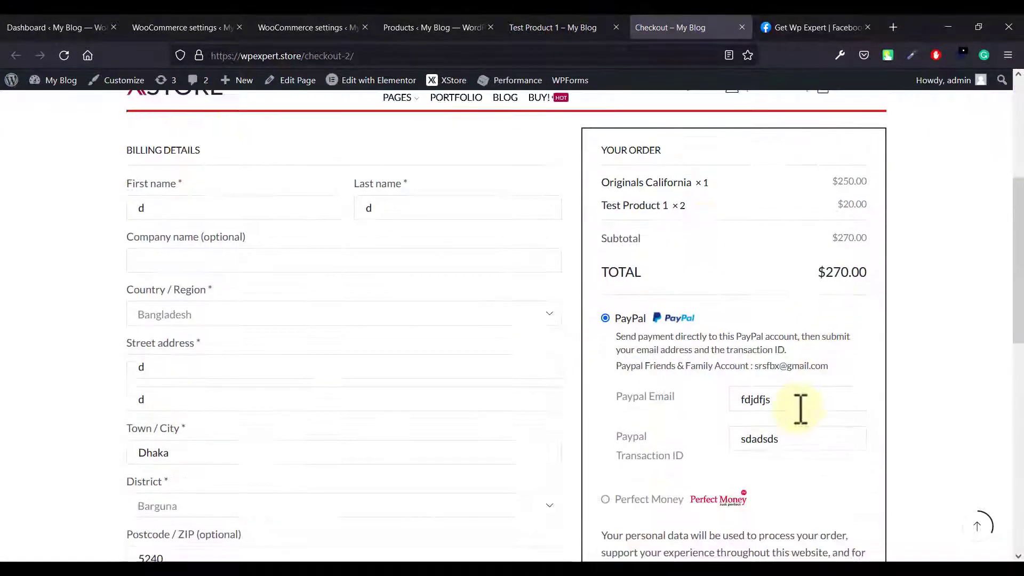
click(796, 399)
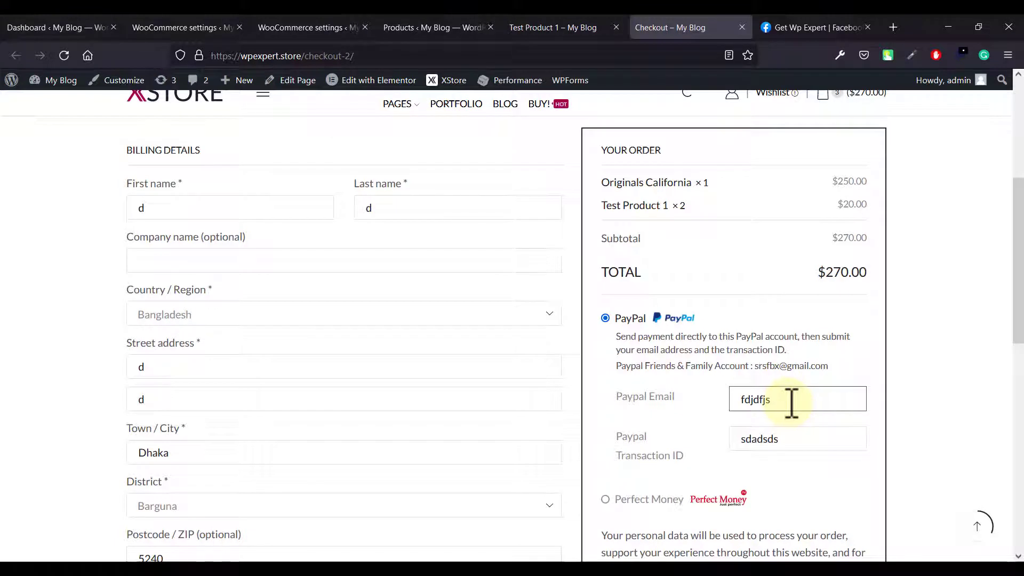
text(@g)
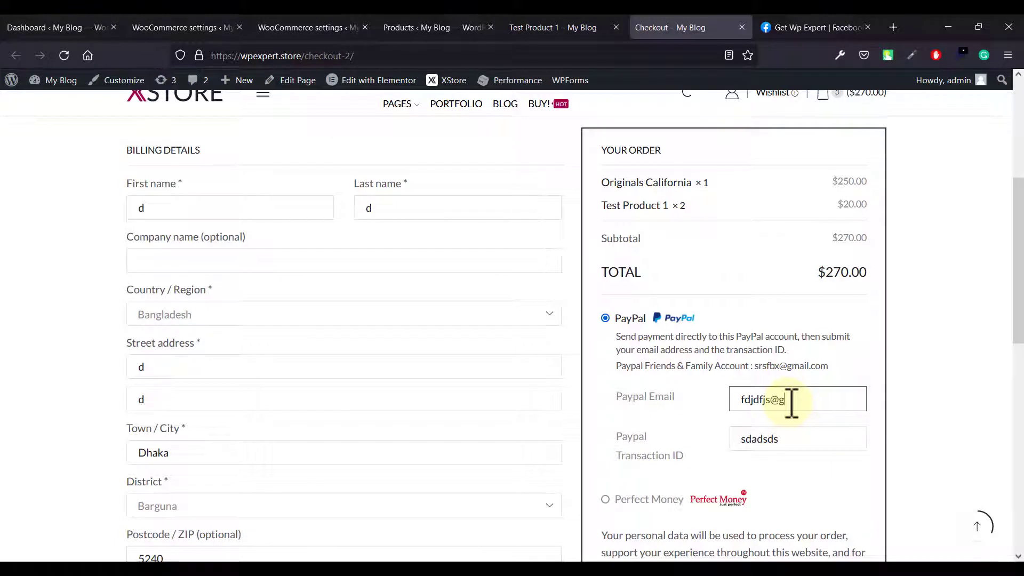
text(mail.com)
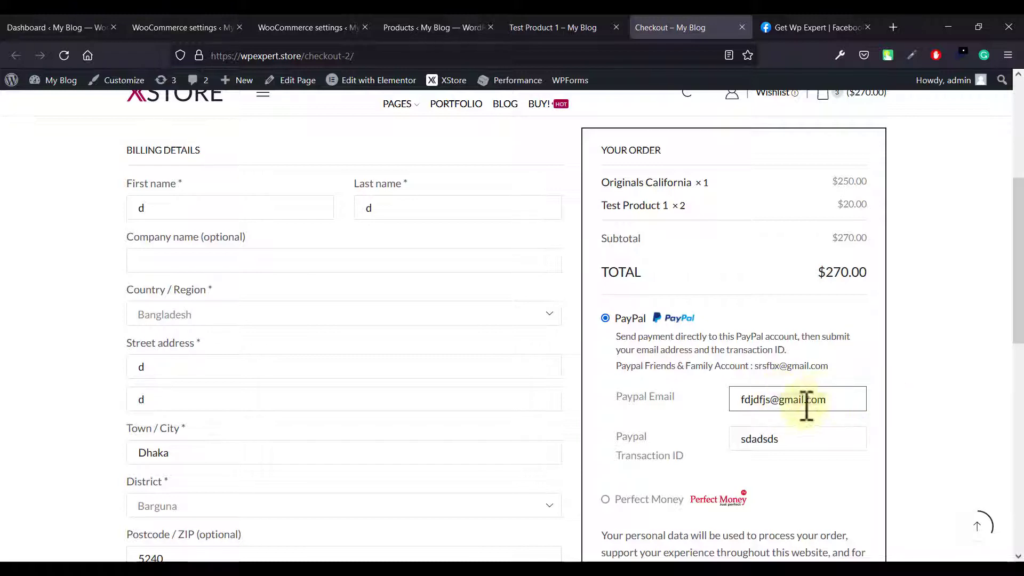
scroll(down, 3)
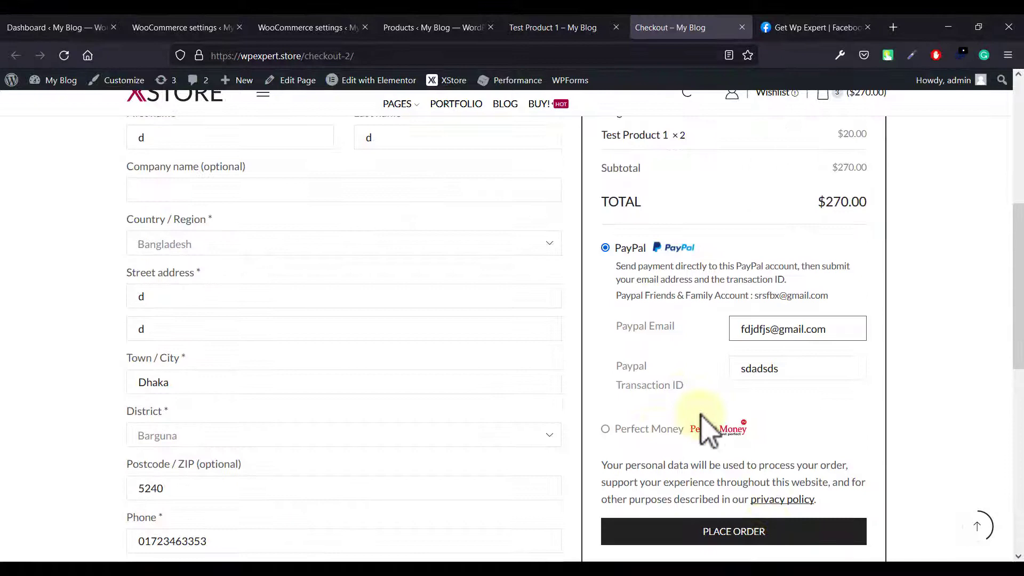
Choose PayPal as payment and place the $270 order, confirming order 6920
click(604, 428)
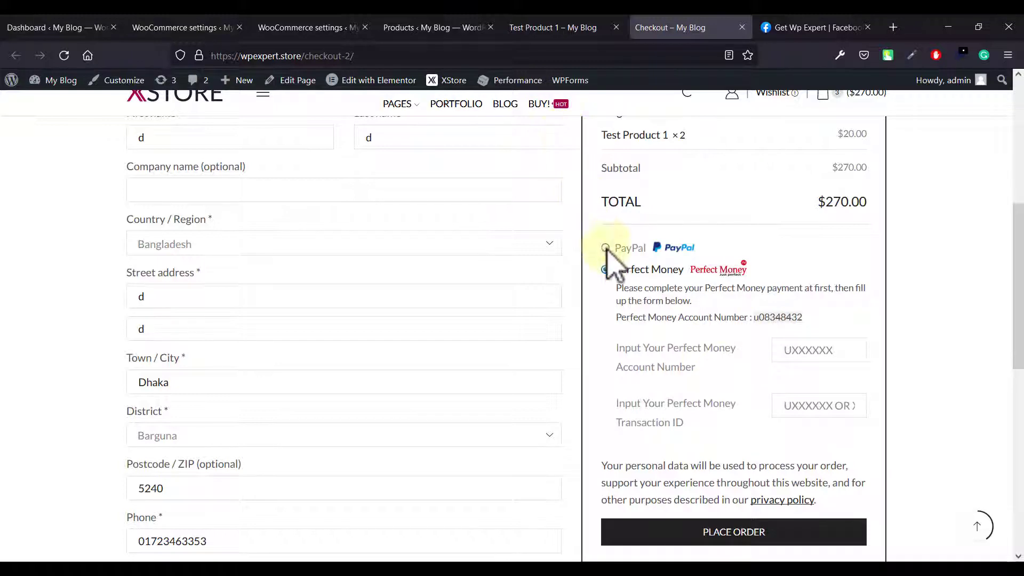
click(604, 248)
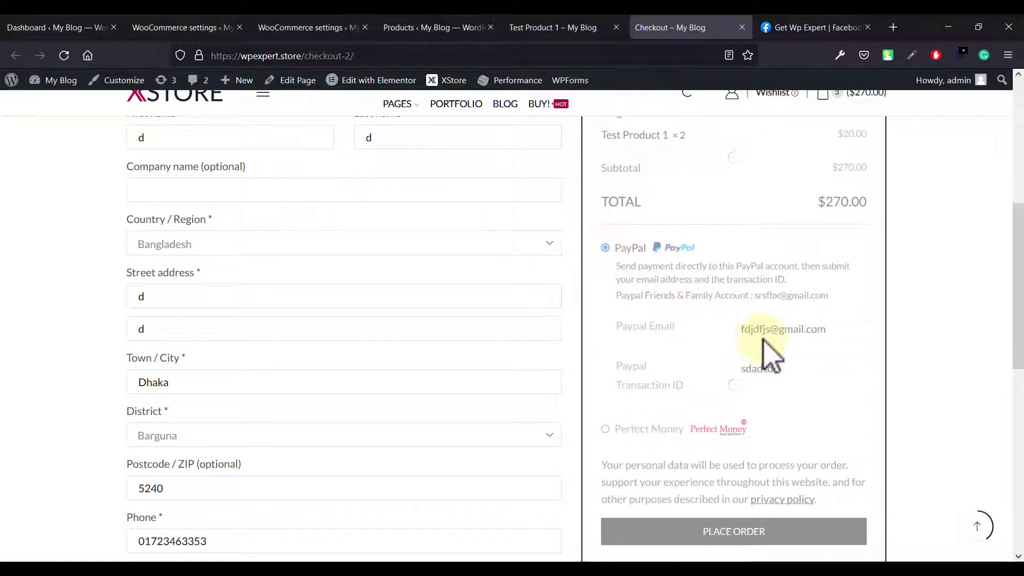
scroll(down, 3)
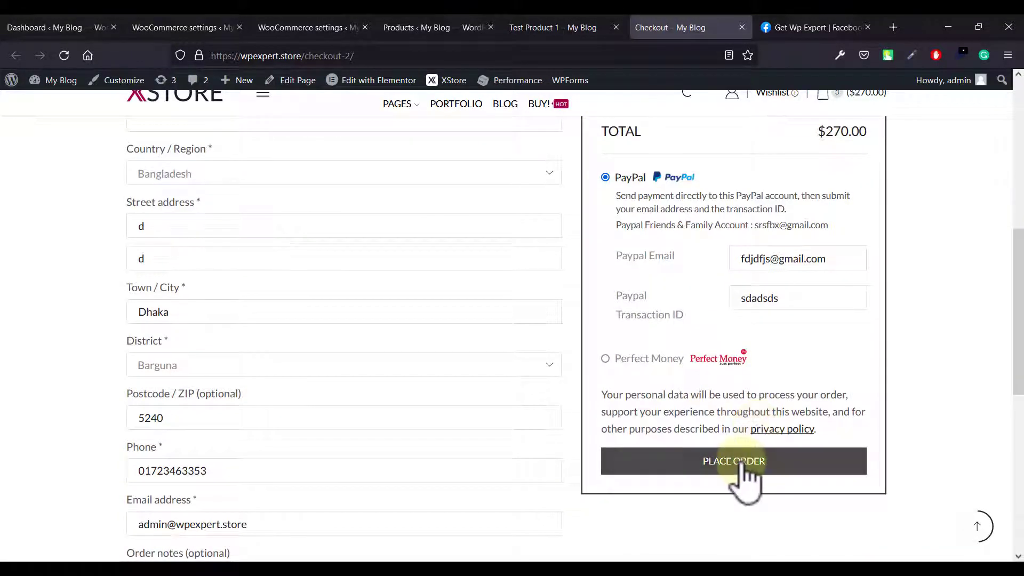
click(733, 460)
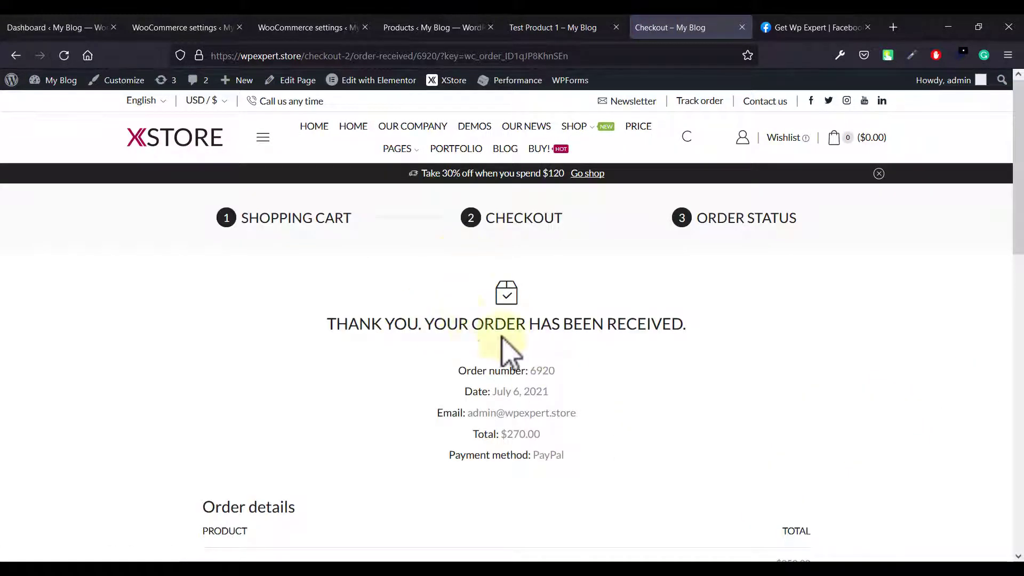
mouse_move(400, 254)
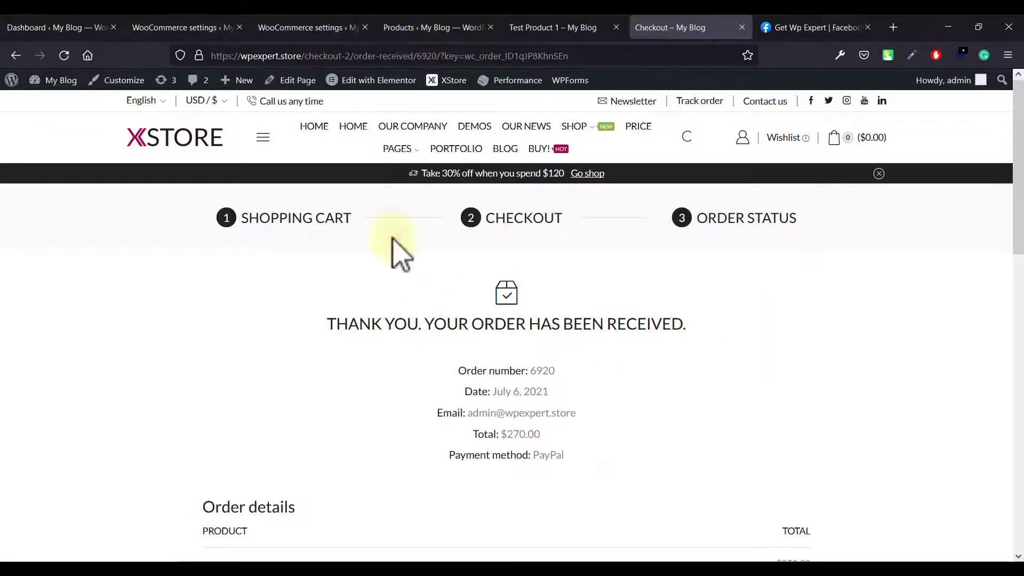
Switch to the WordPress admin Dashboard browser tab
click(57, 27)
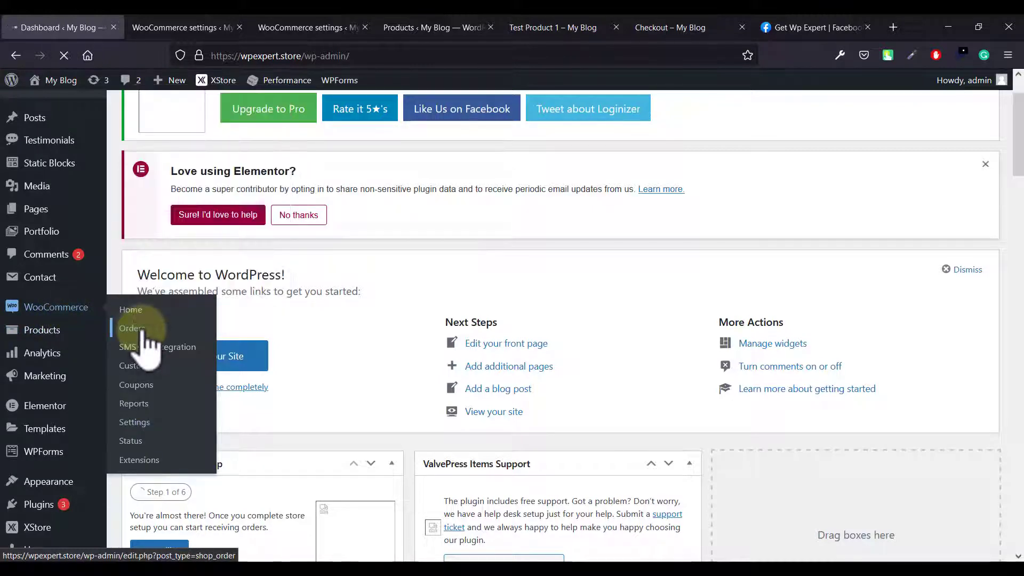
Browse the payment methods down to the custom PayPal (bKash) gateway settings
click(177, 27)
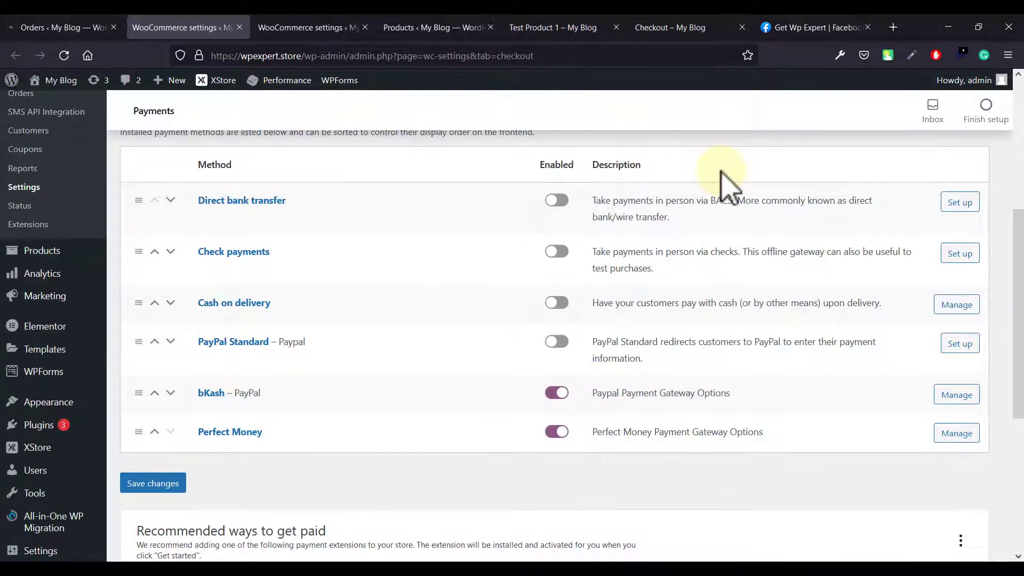
mouse_move(685, 274)
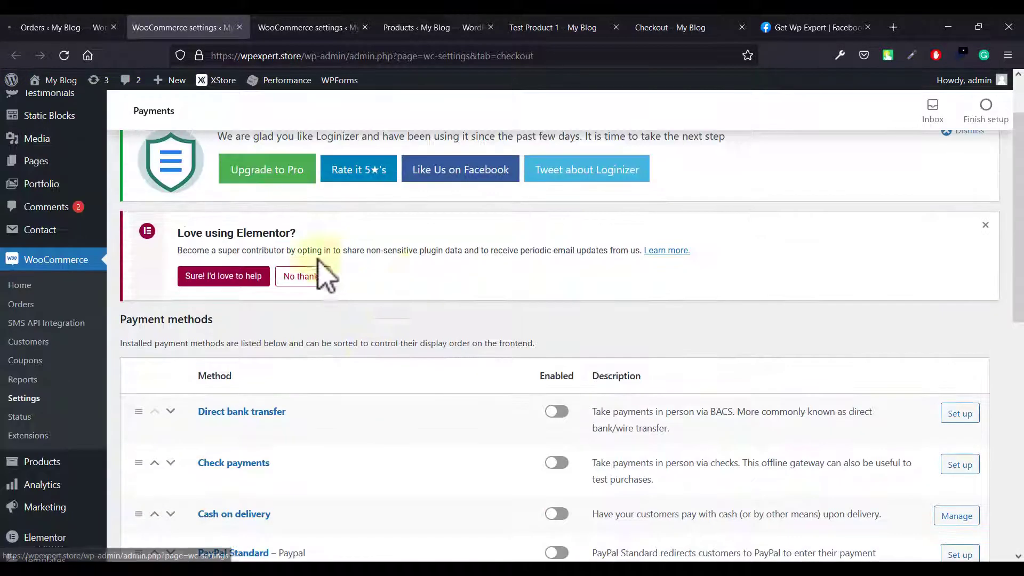
scroll(down, 3)
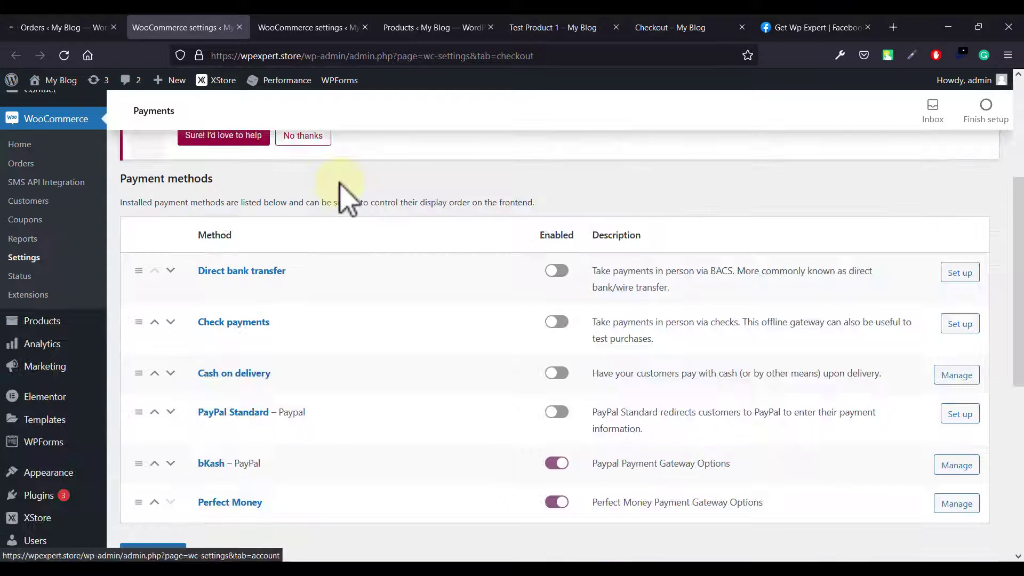
scroll(down, 3)
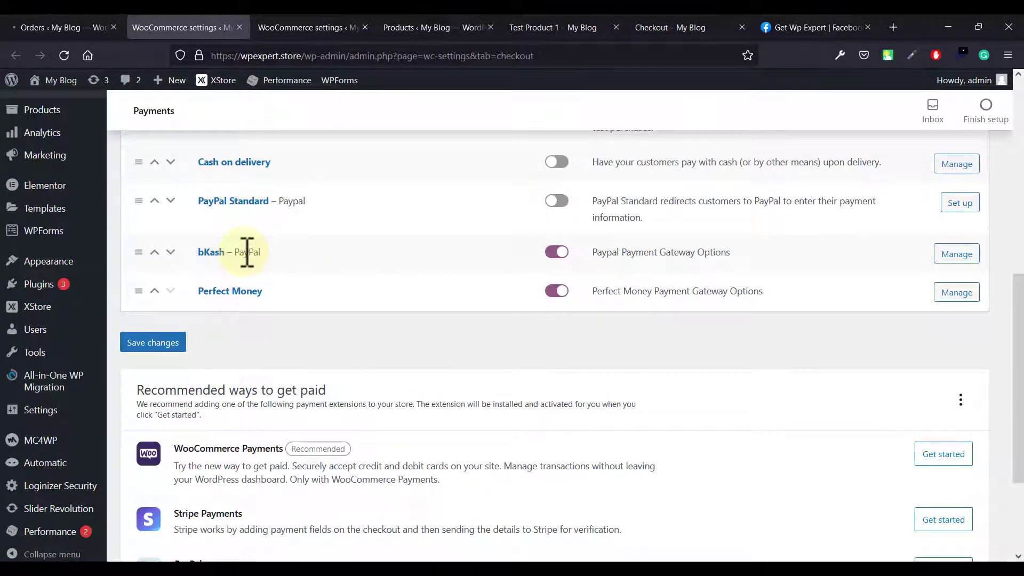
double_click(245, 252)
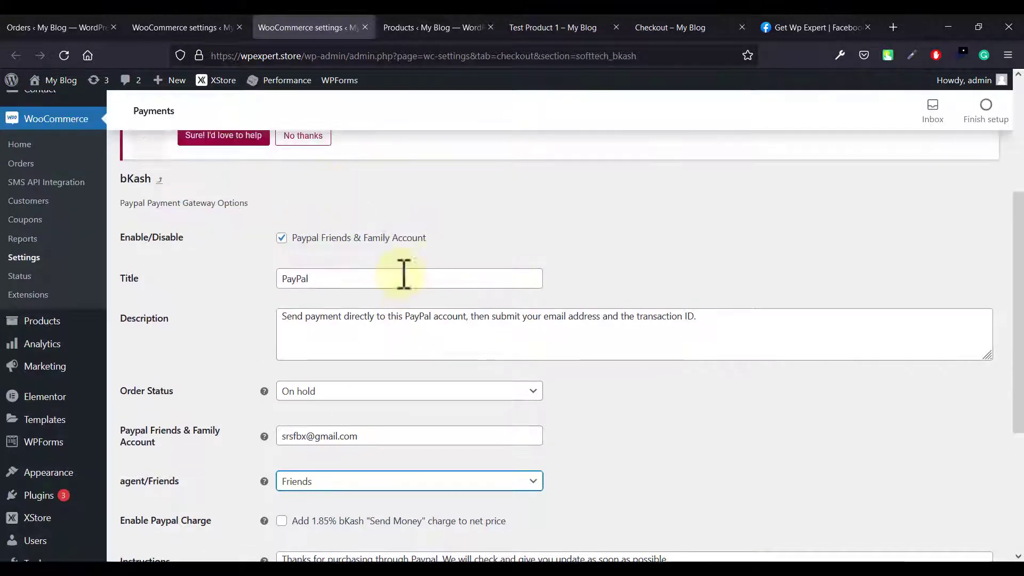
double_click(381, 317)
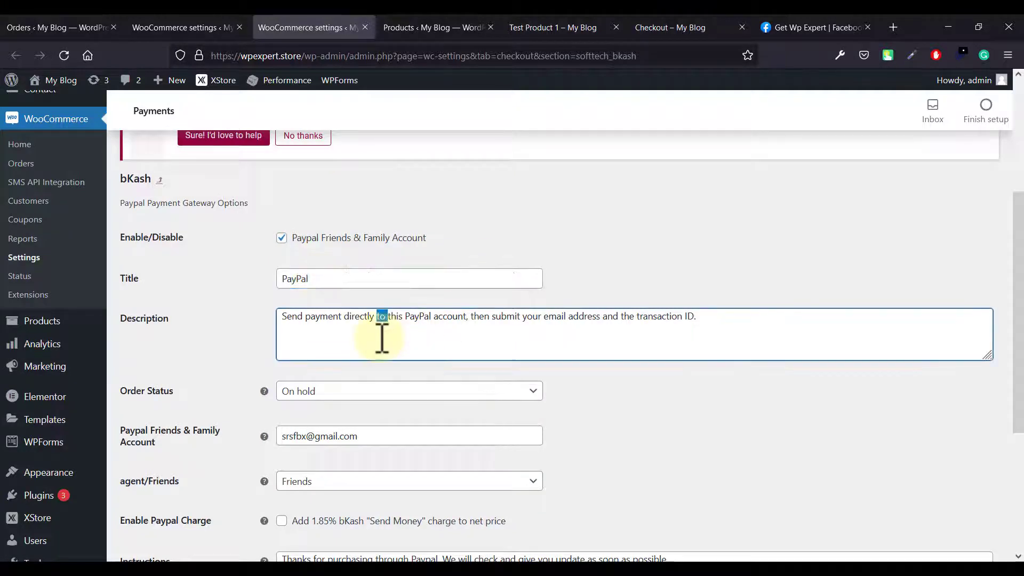
scroll(down, 3)
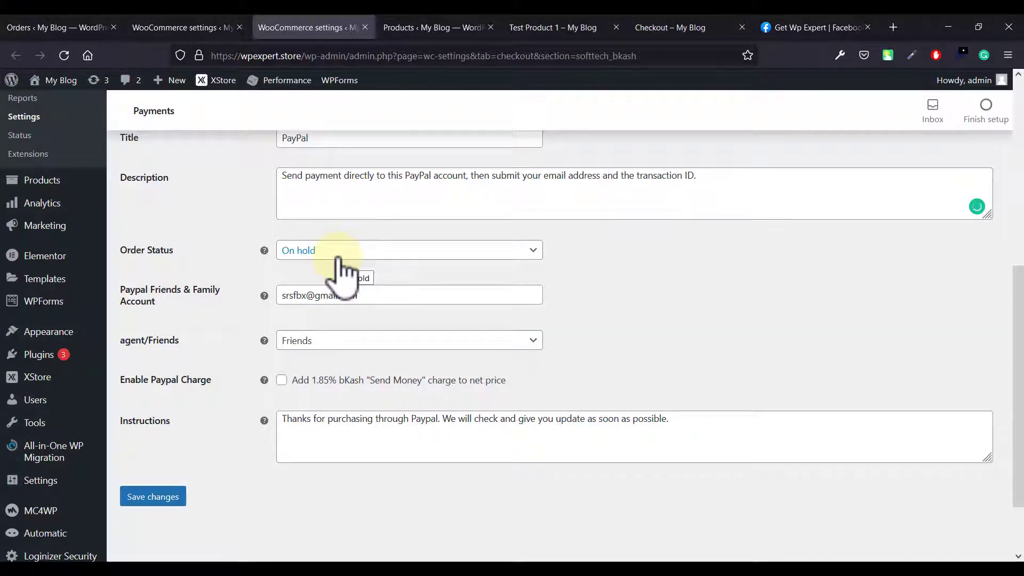
mouse_move(215, 261)
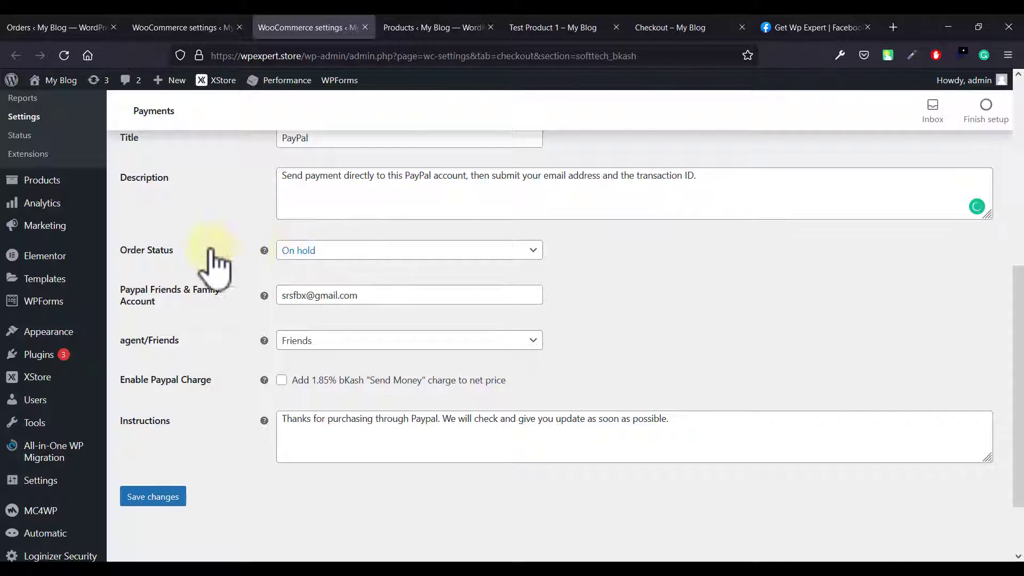
Check order #6920 is on hold in the orders list, then return to the PayPal gateway settings
click(59, 27)
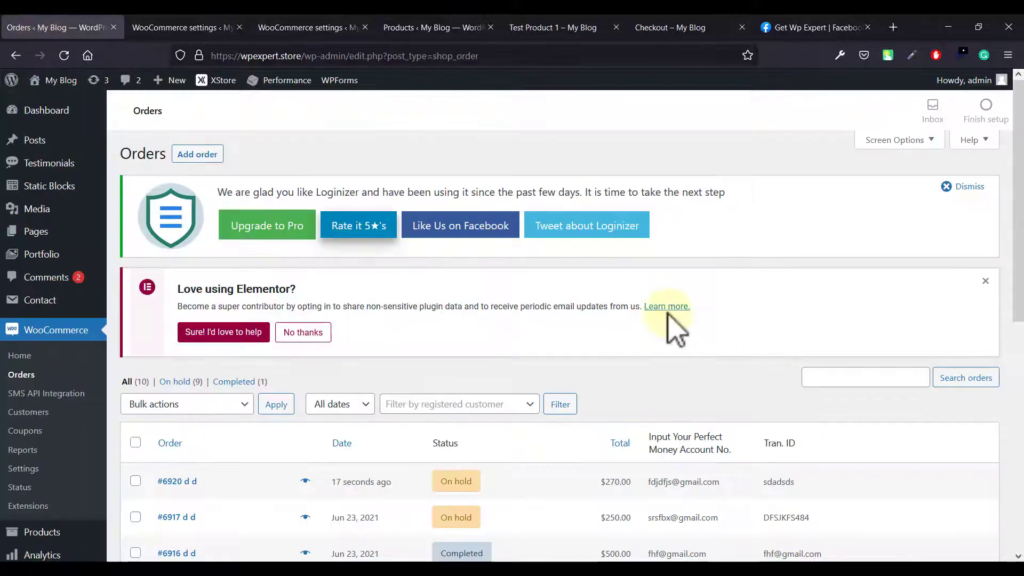
scroll(down, 3)
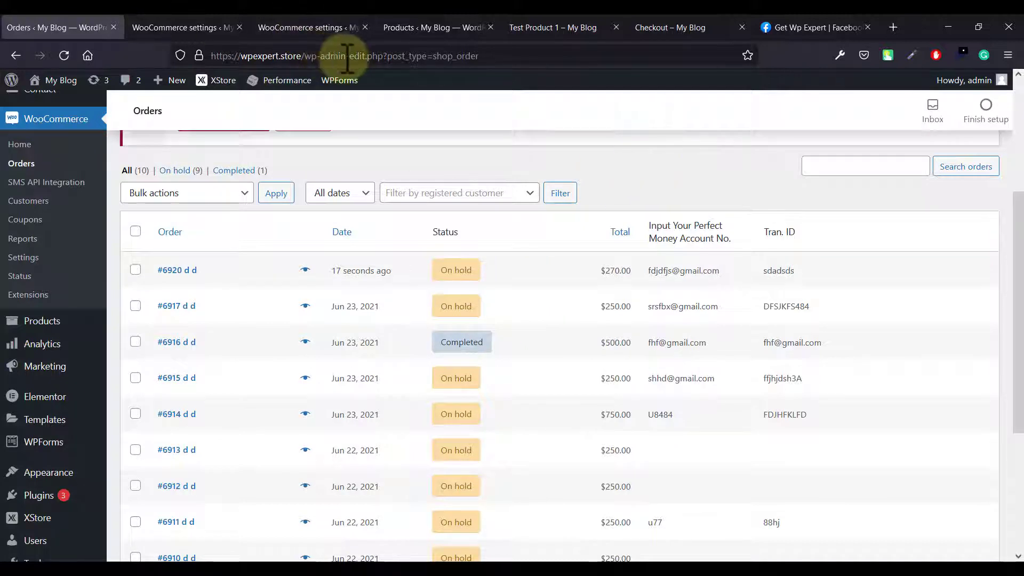
click(344, 55)
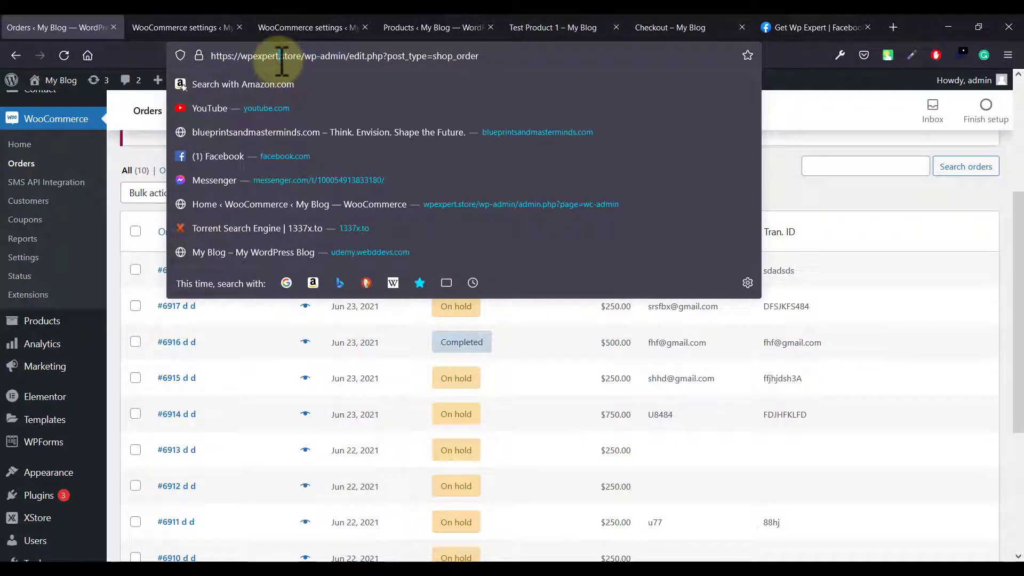
click(307, 27)
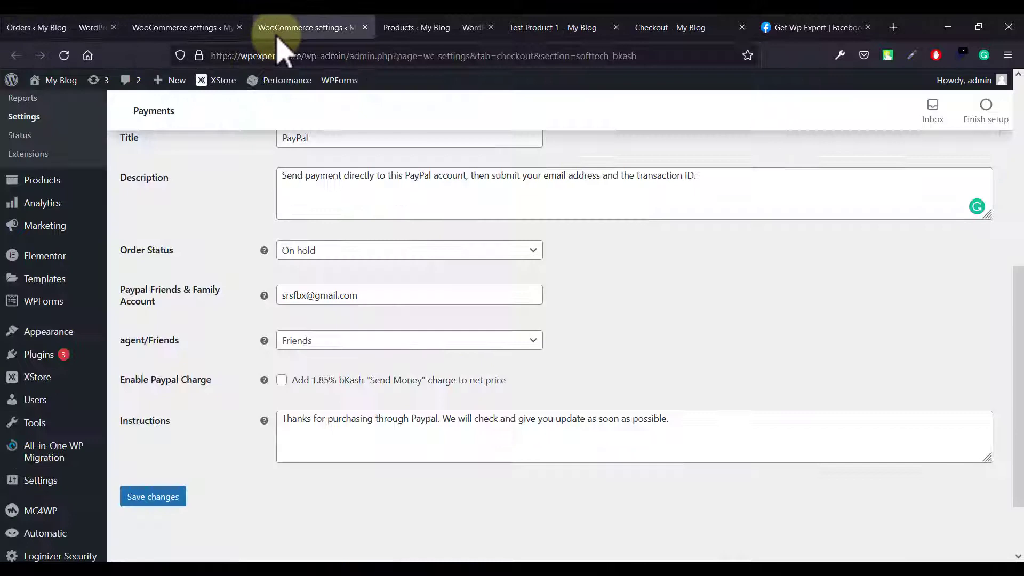
click(434, 28)
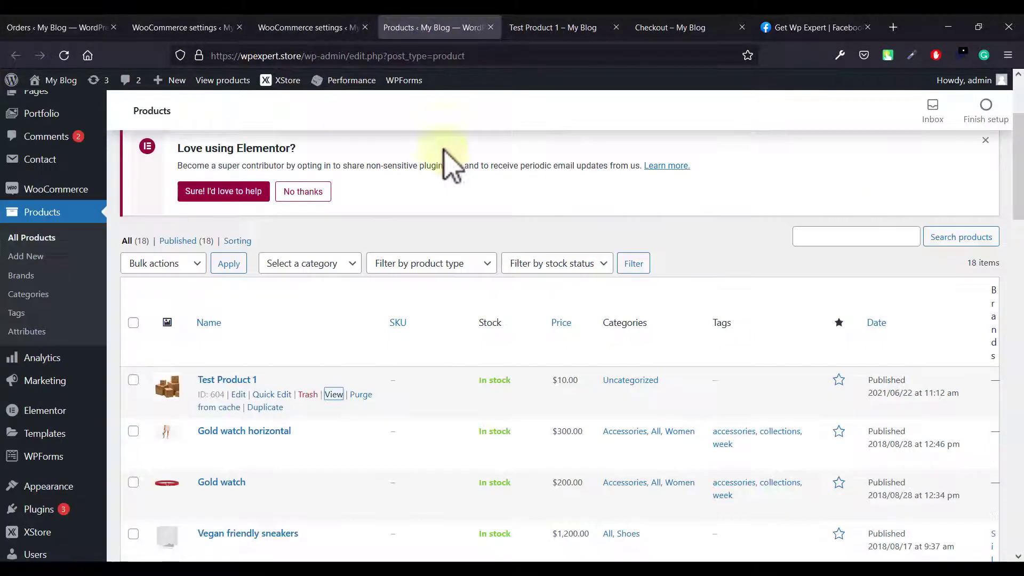
mouse_move(571, 27)
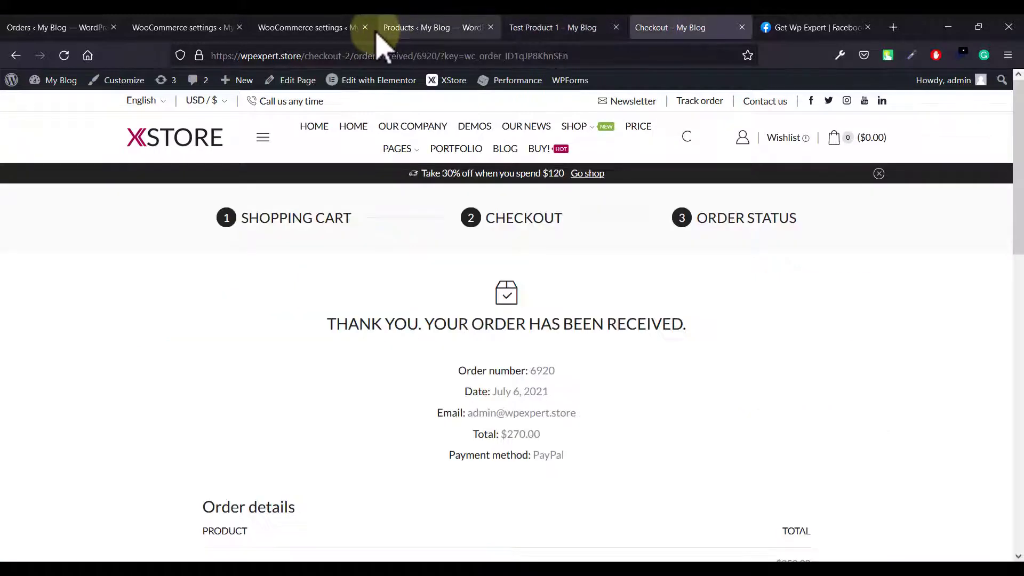
click(303, 27)
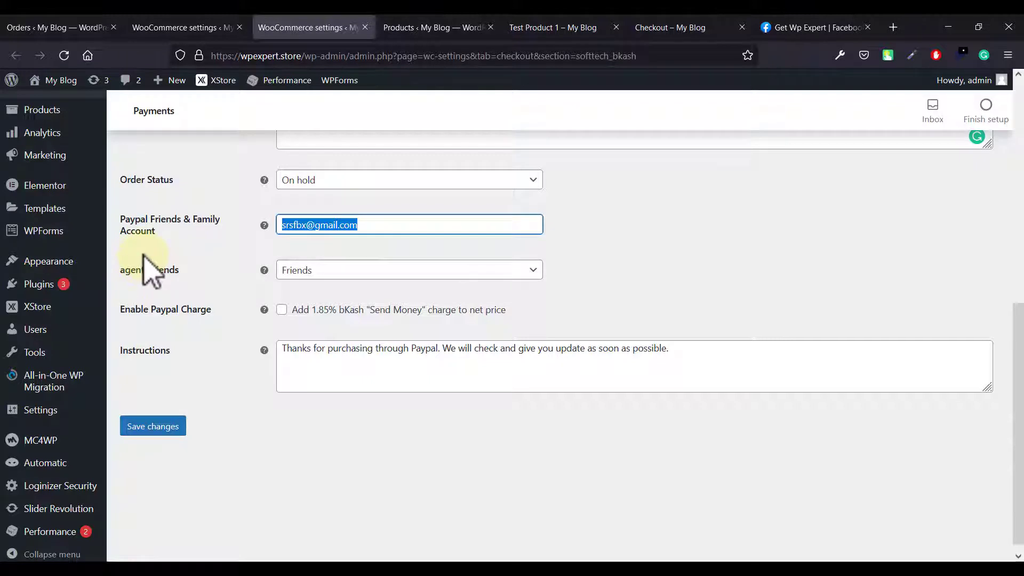
mouse_move(687, 232)
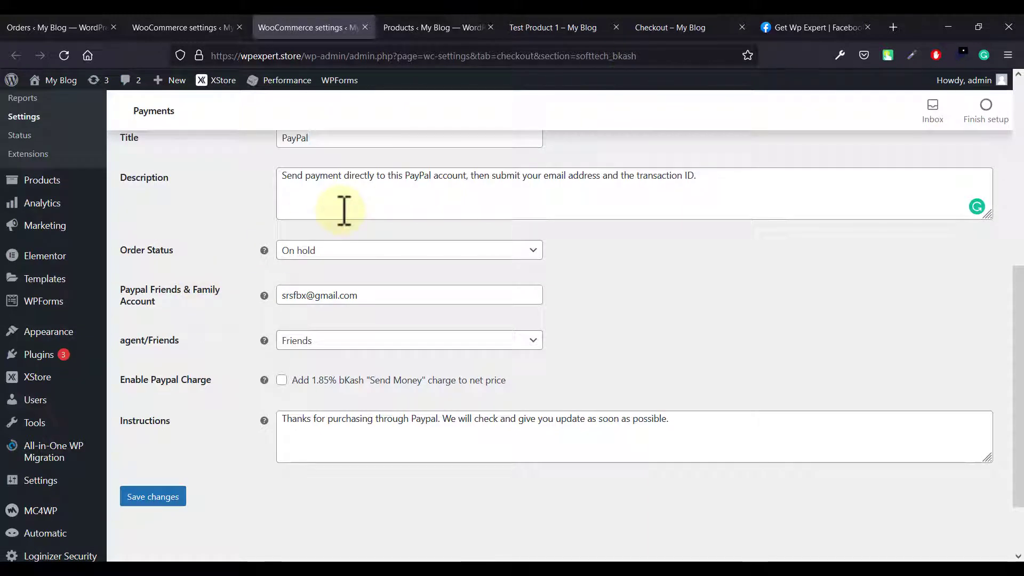
mouse_move(183, 310)
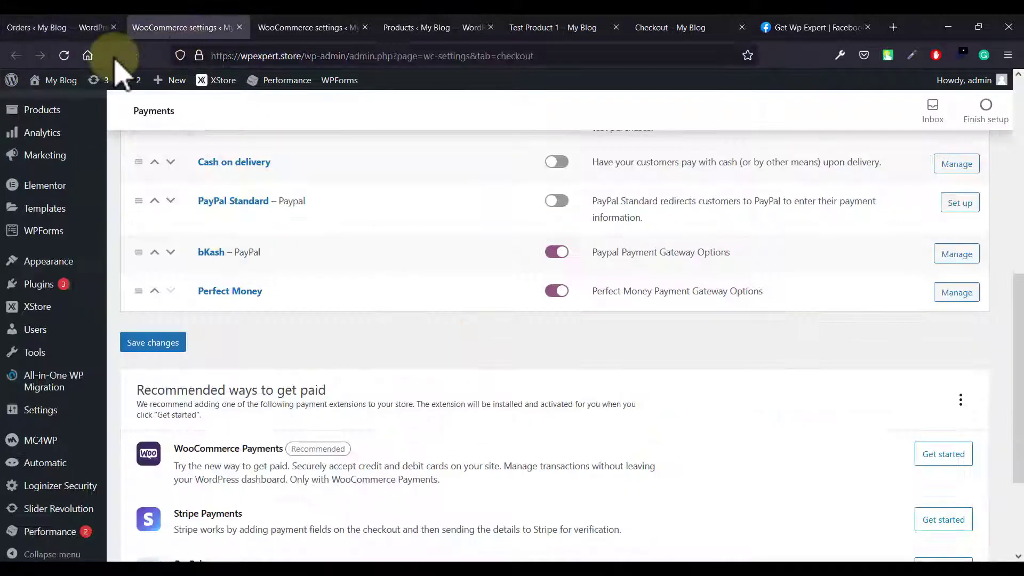
Open order #6920's Edit Order screen from the orders list
right_click(175, 270)
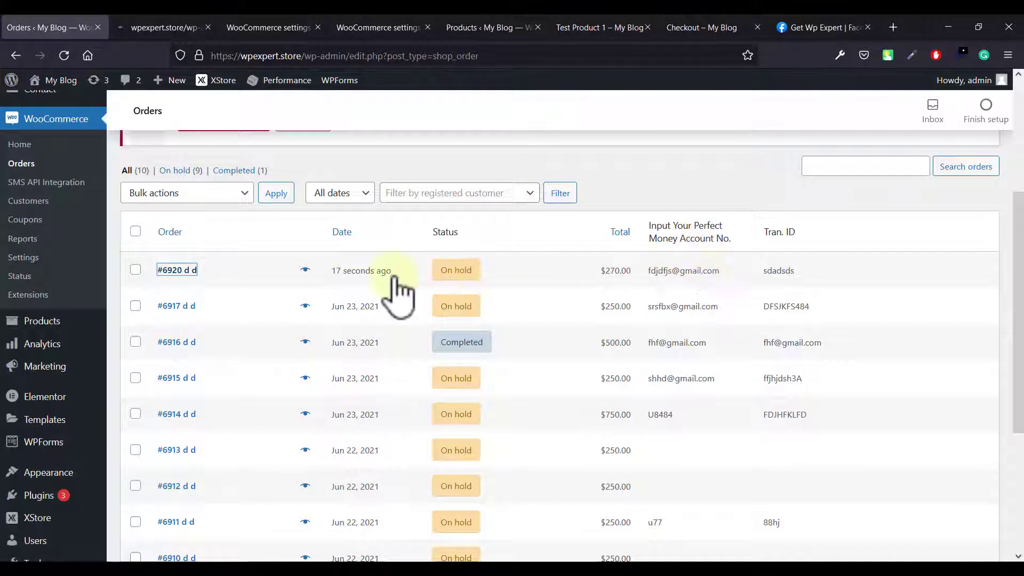
mouse_move(177, 269)
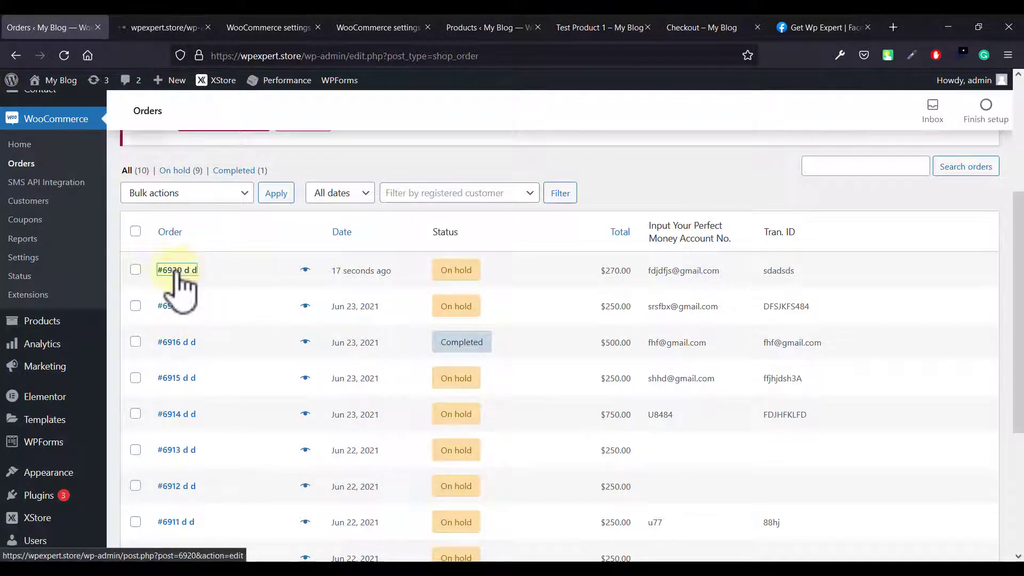
click(177, 270)
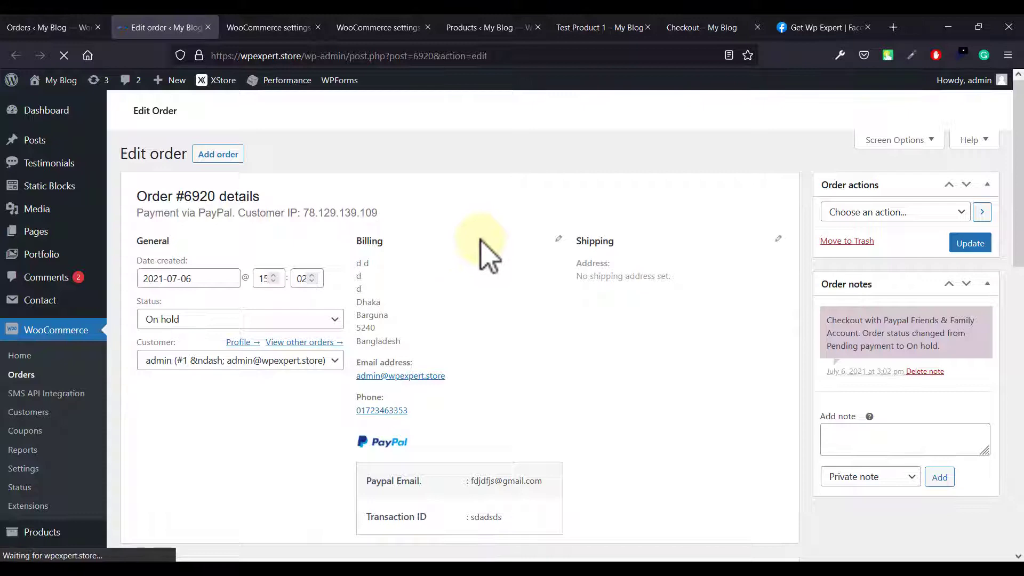
Scroll through order #6920 and change its status to Cancelled
scroll(down, 3)
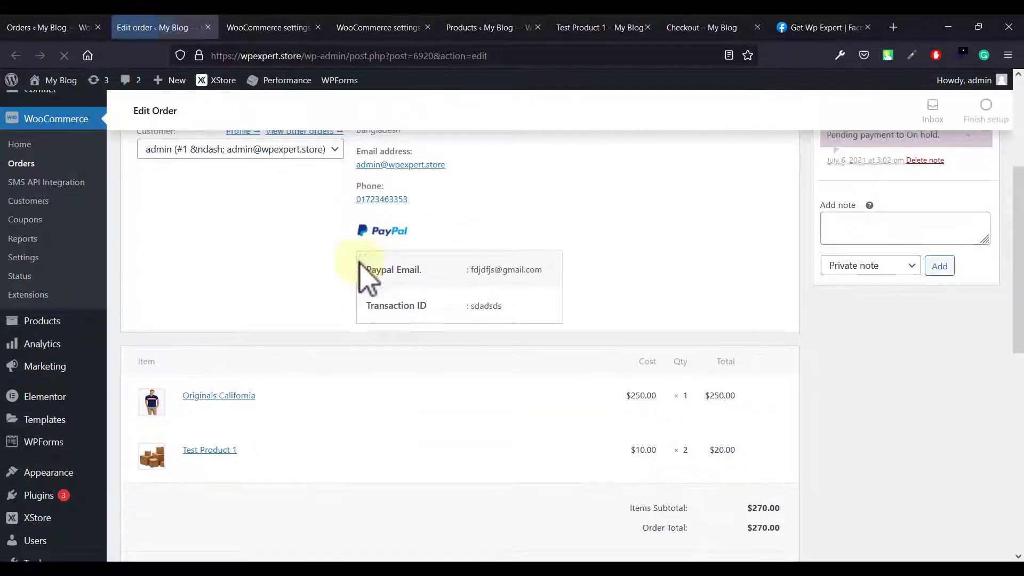
scroll(down, 3)
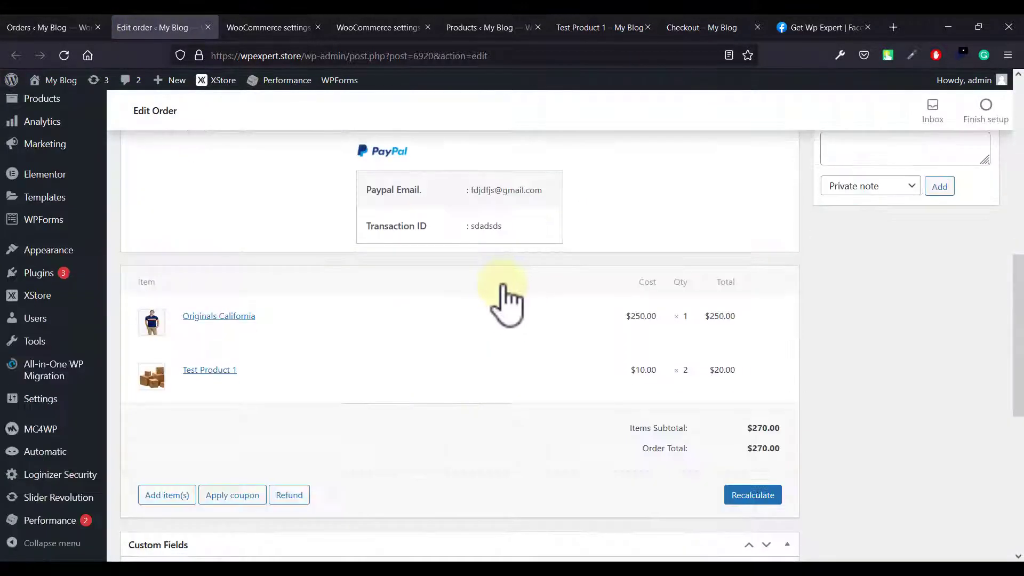
scroll(down, 3)
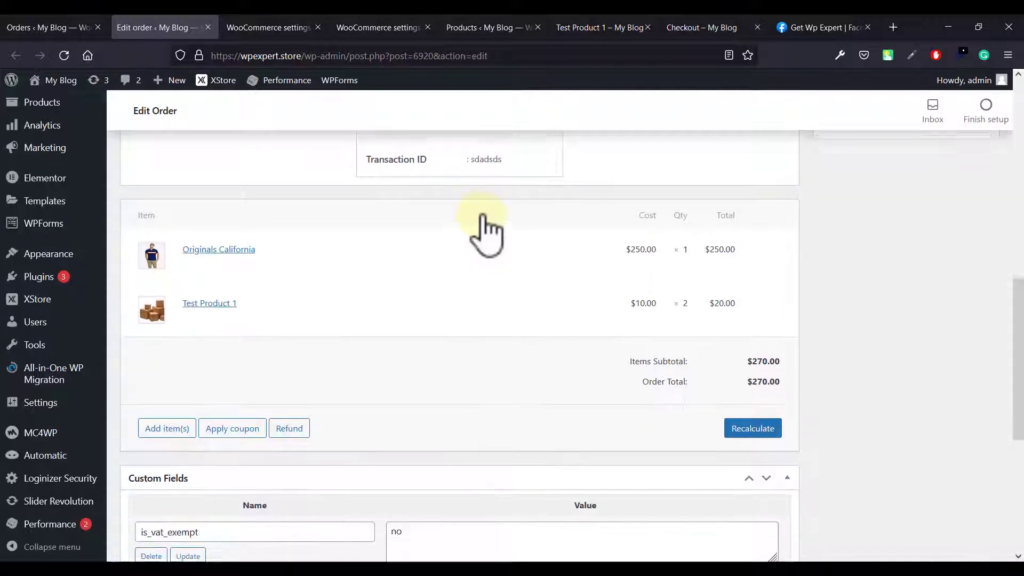
scroll(down, 3)
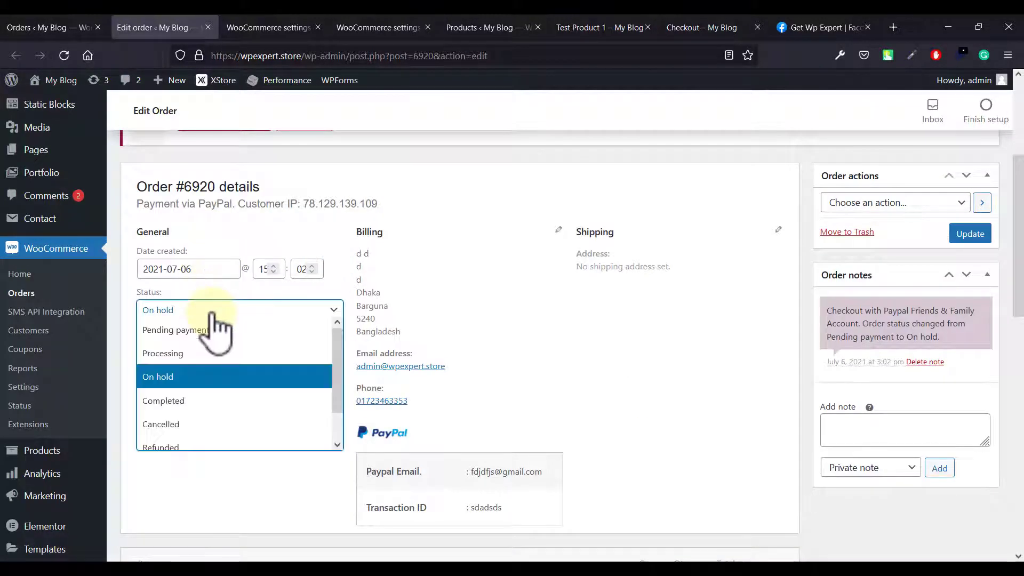
click(161, 424)
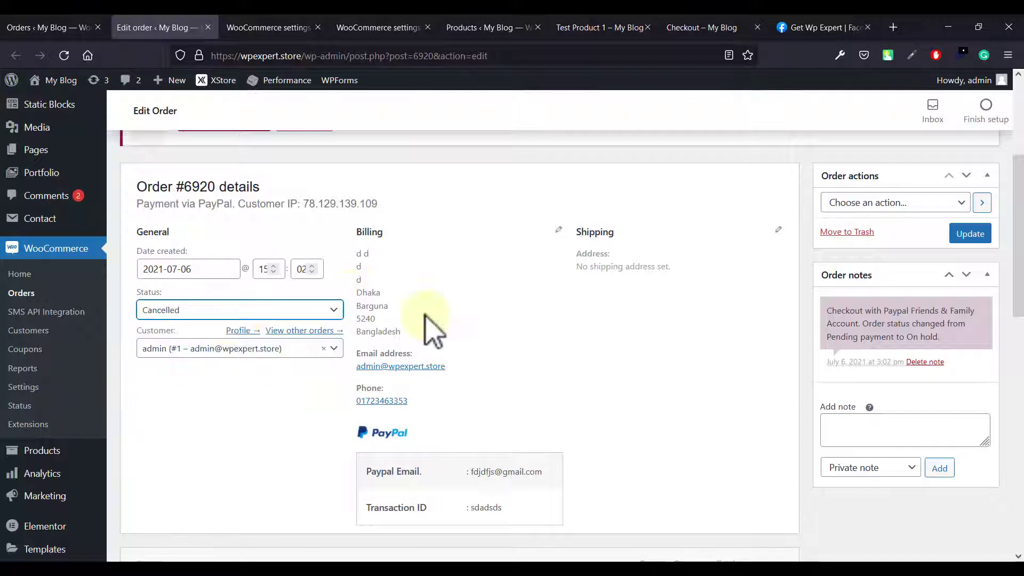
scroll(down, 3)
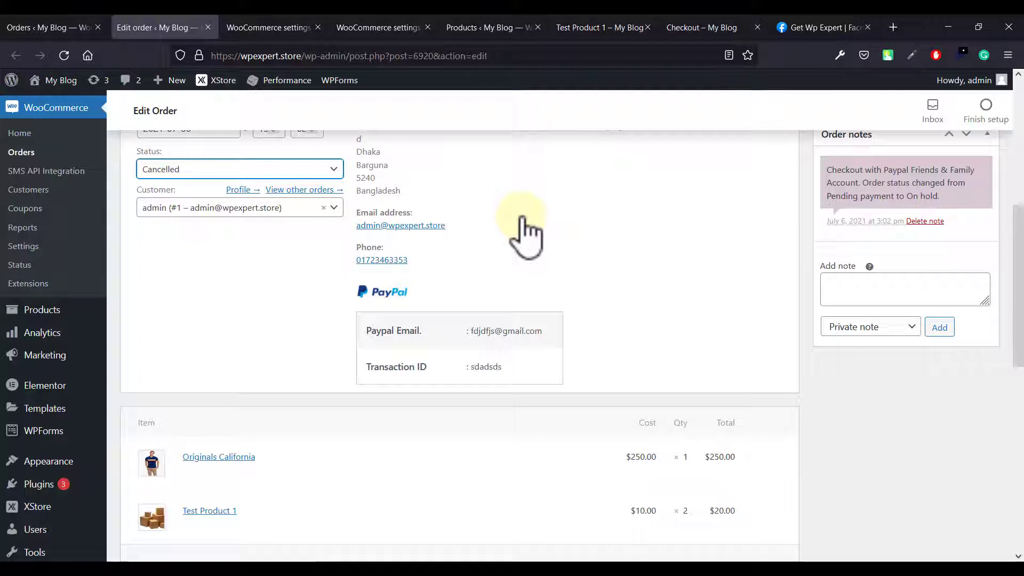
scroll(down, 3)
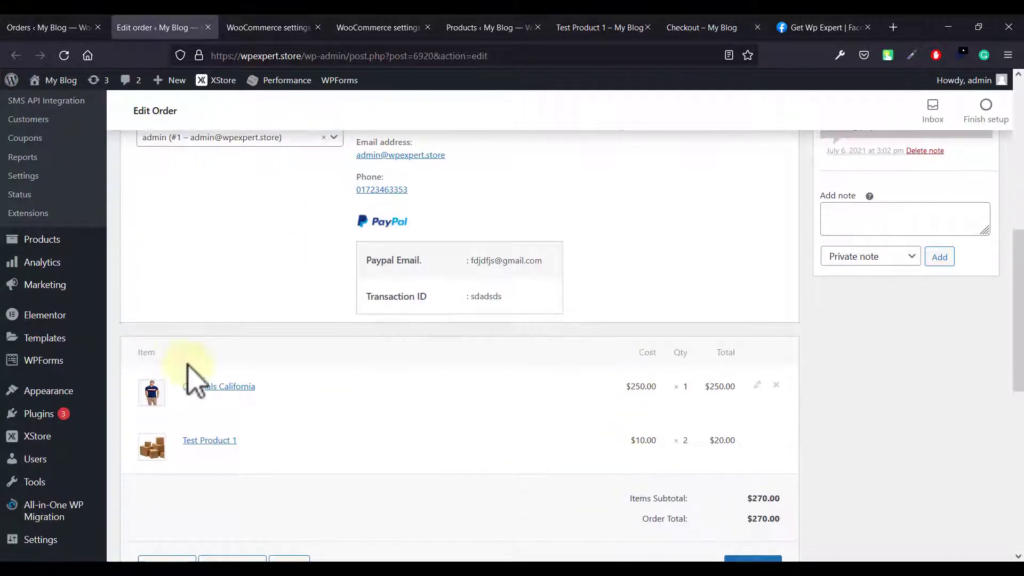
double_click(237, 386)
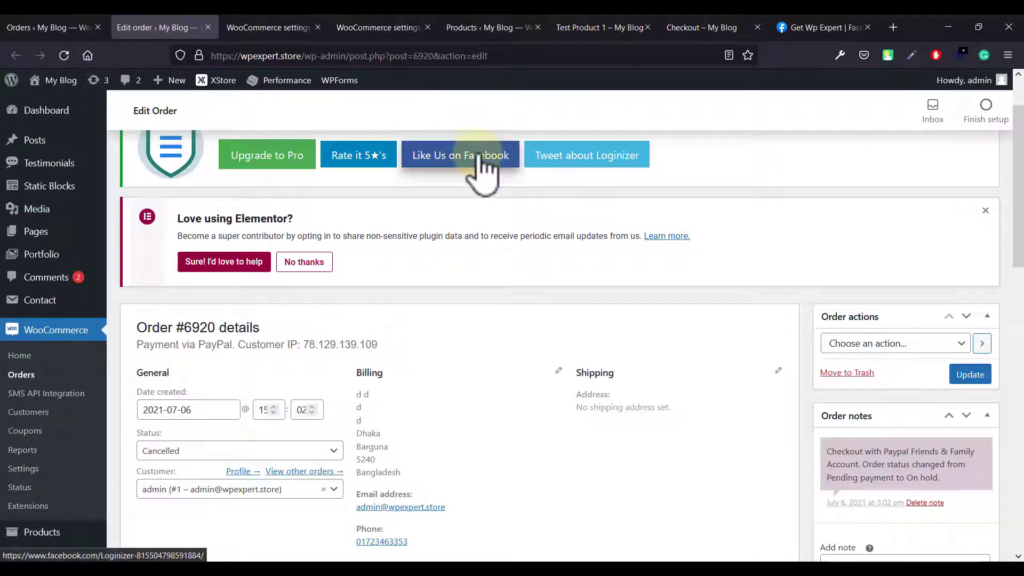
Revisit the PayPal gateway settings and the order-received page for order 6920
scroll(down, 3)
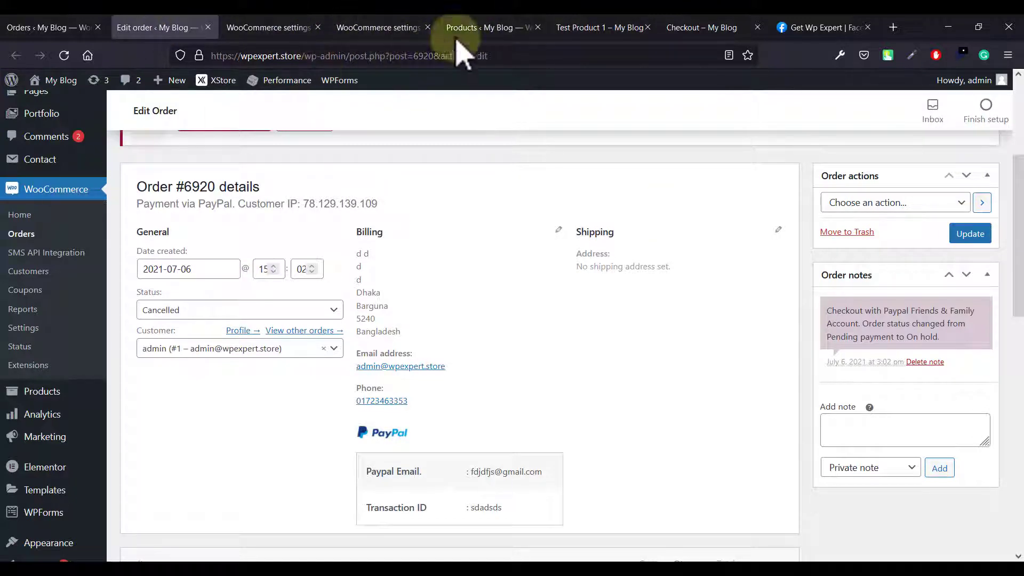
click(379, 28)
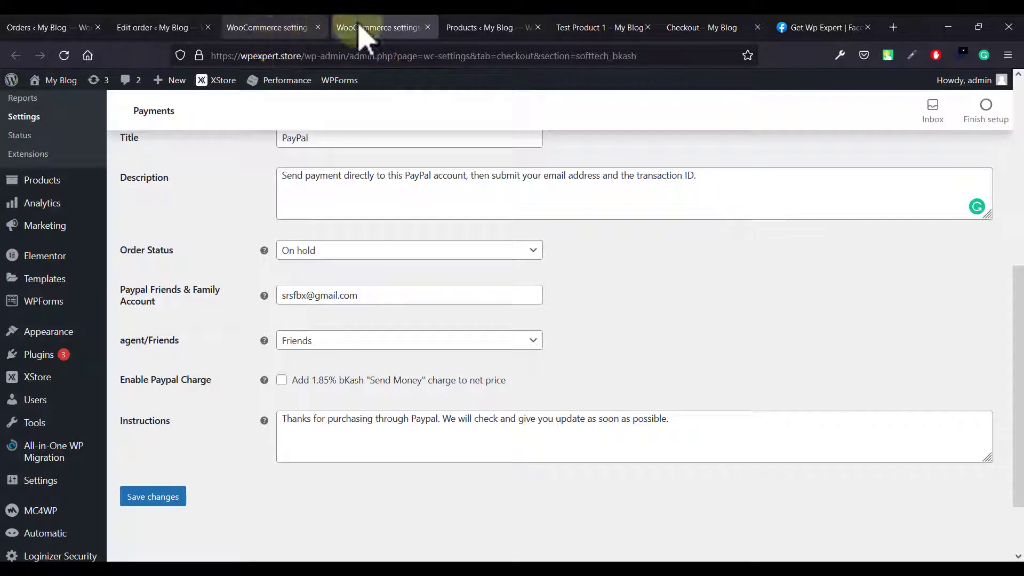
click(702, 27)
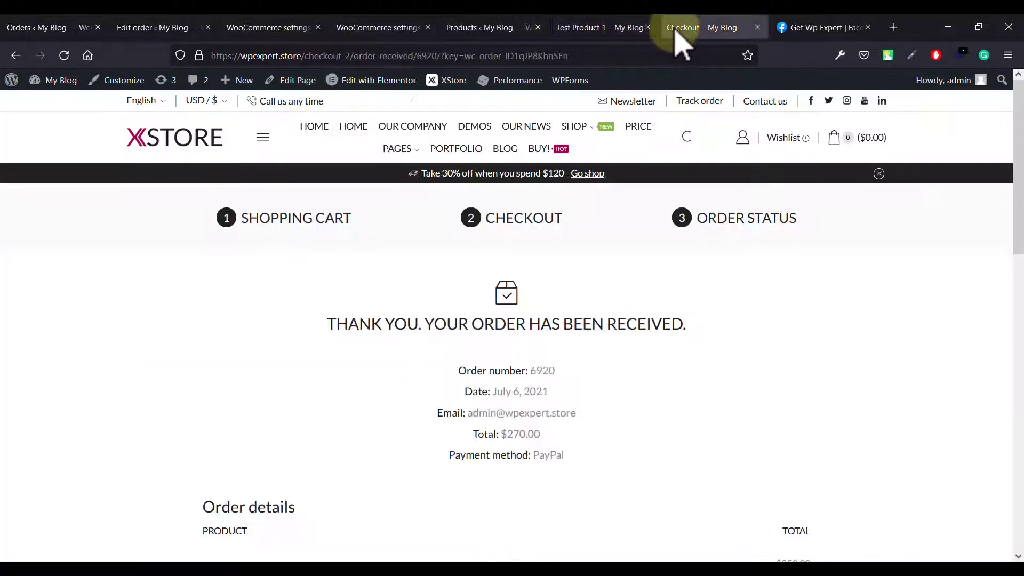
Switch to the Get Wp Expert Facebook page tab
click(819, 27)
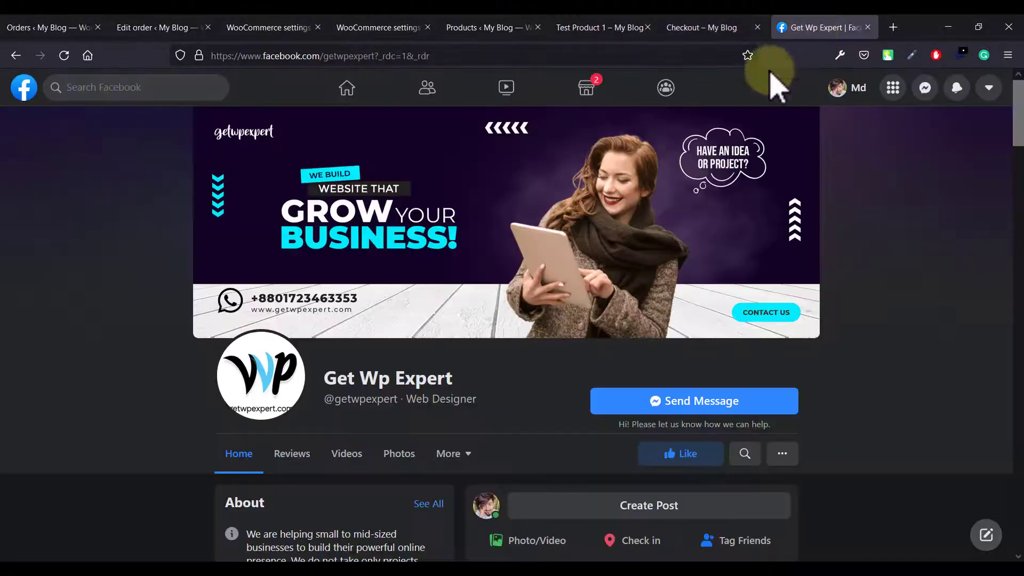
mouse_move(381, 56)
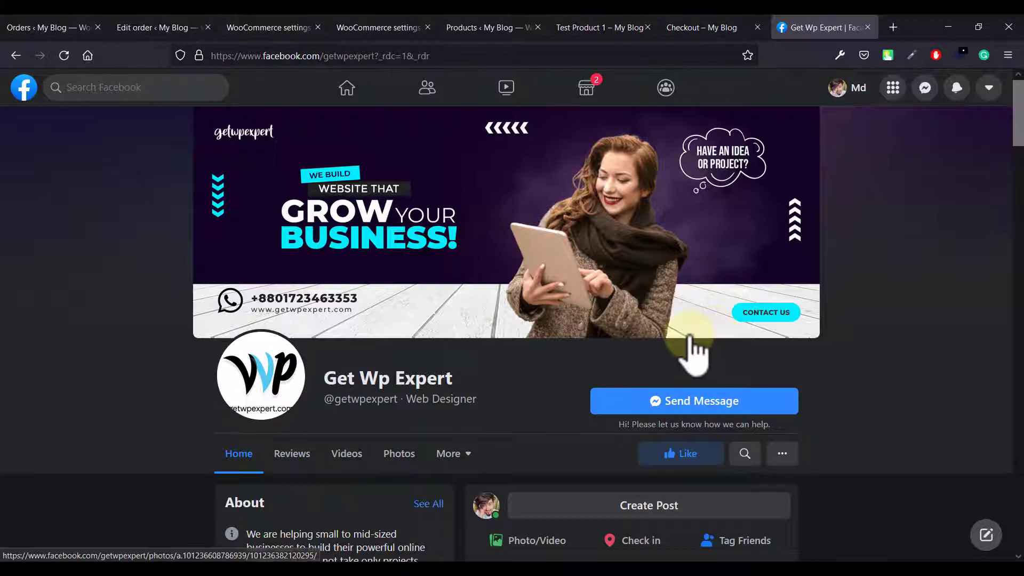
mouse_move(281, 124)
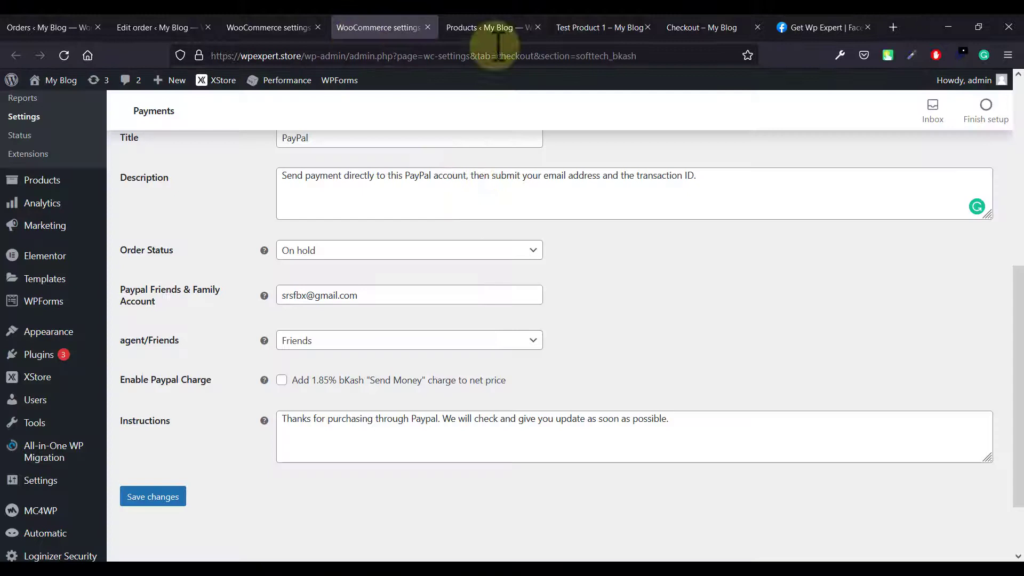
Review the products list and PayPal/Perfect Money payment methods, then return to the Facebook page
click(493, 28)
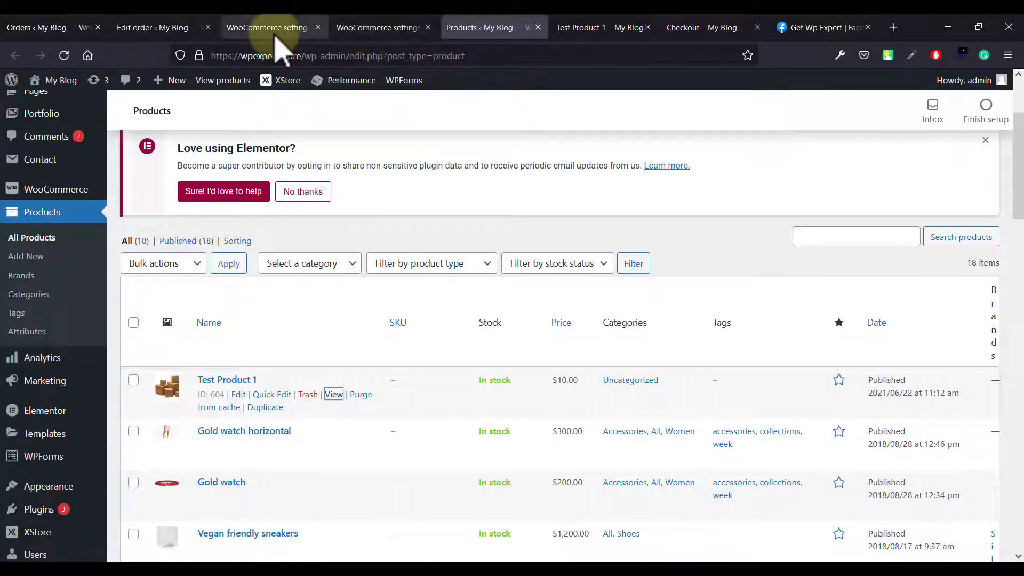
click(267, 27)
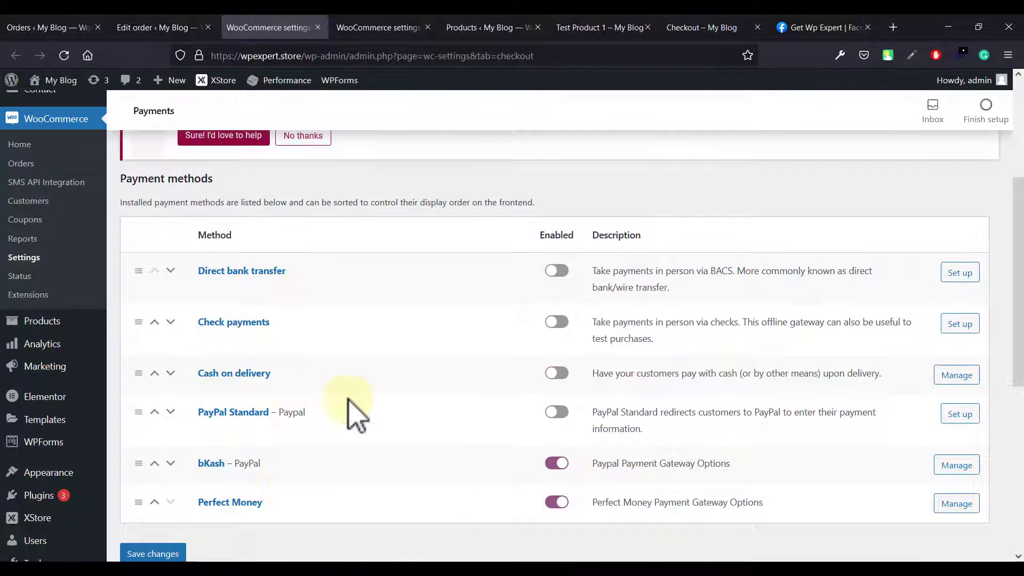
mouse_move(384, 310)
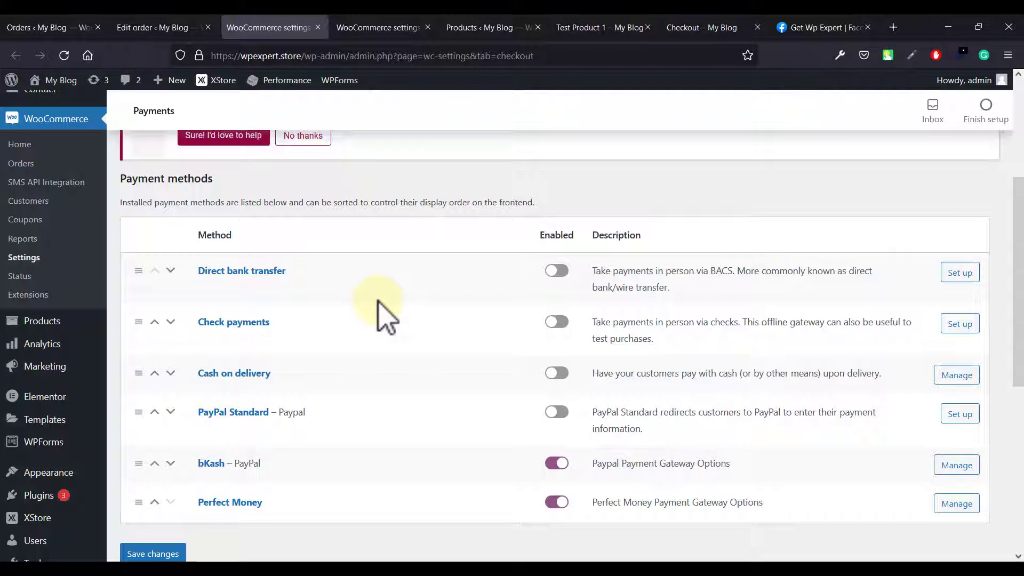
mouse_move(453, 262)
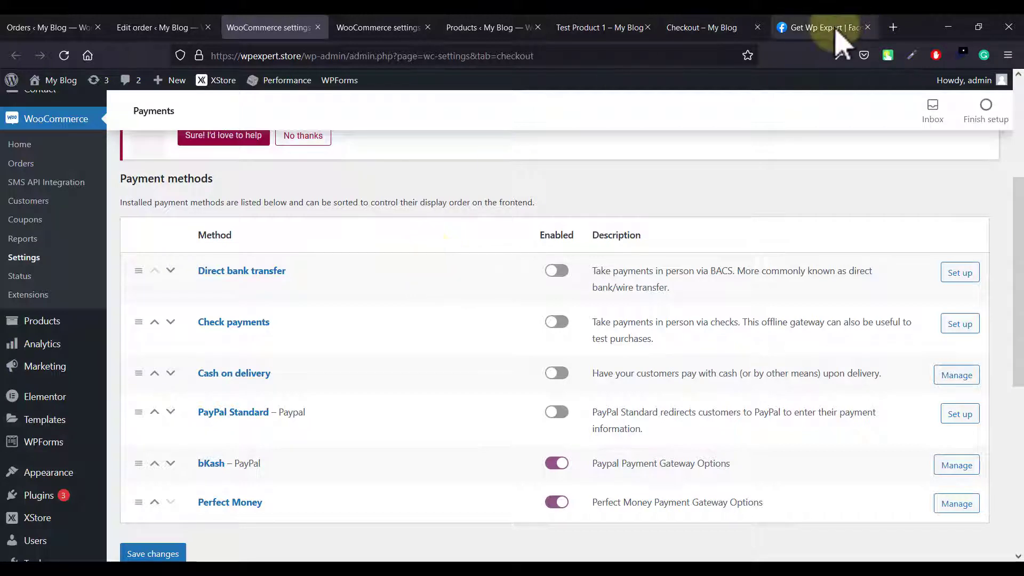
click(819, 27)
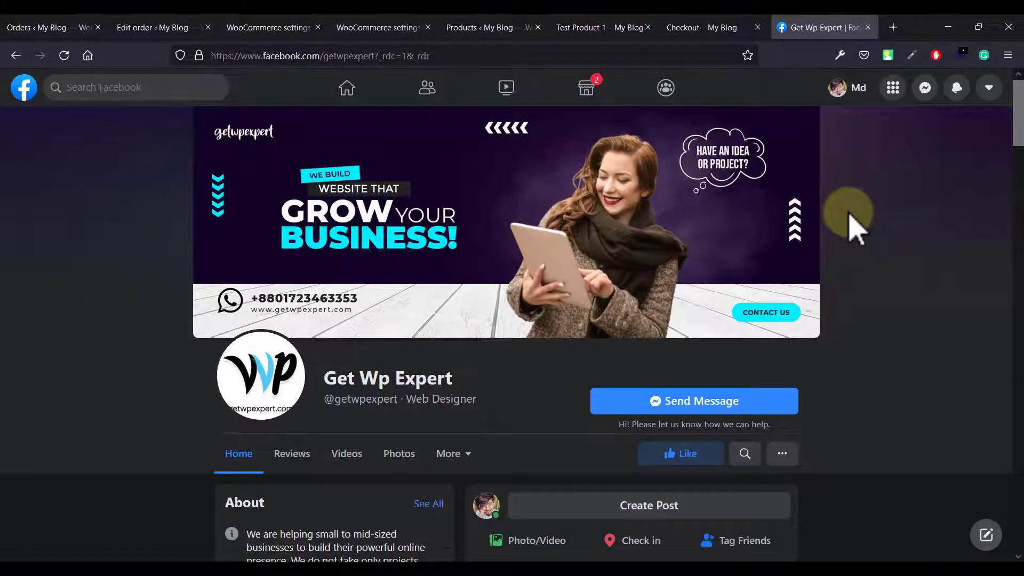